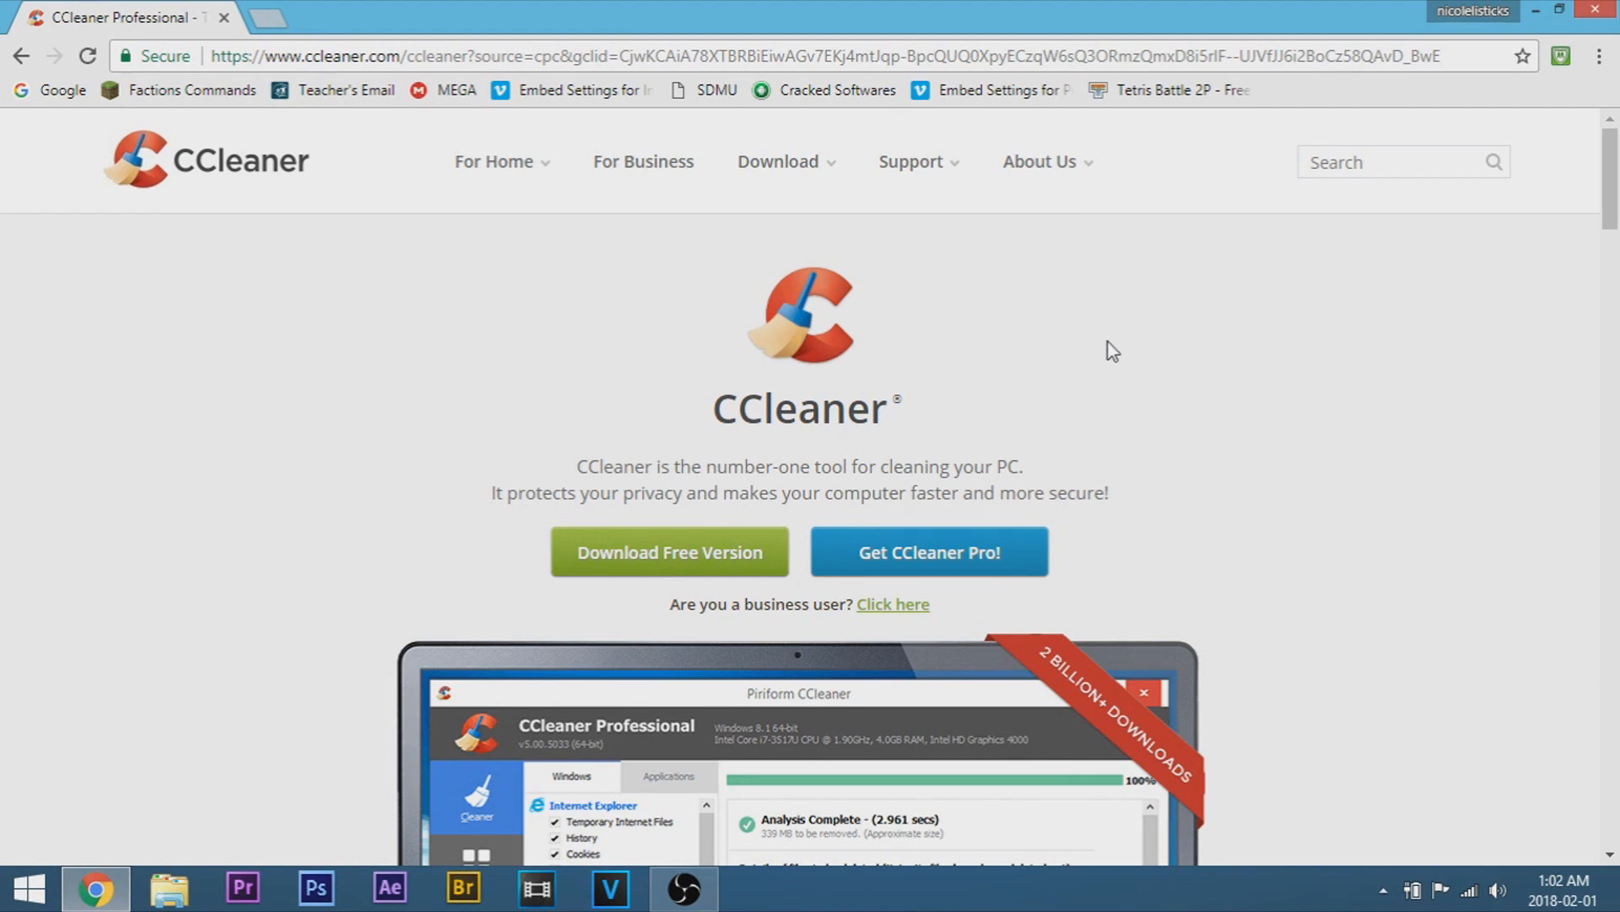
mouse_move(1105, 360)
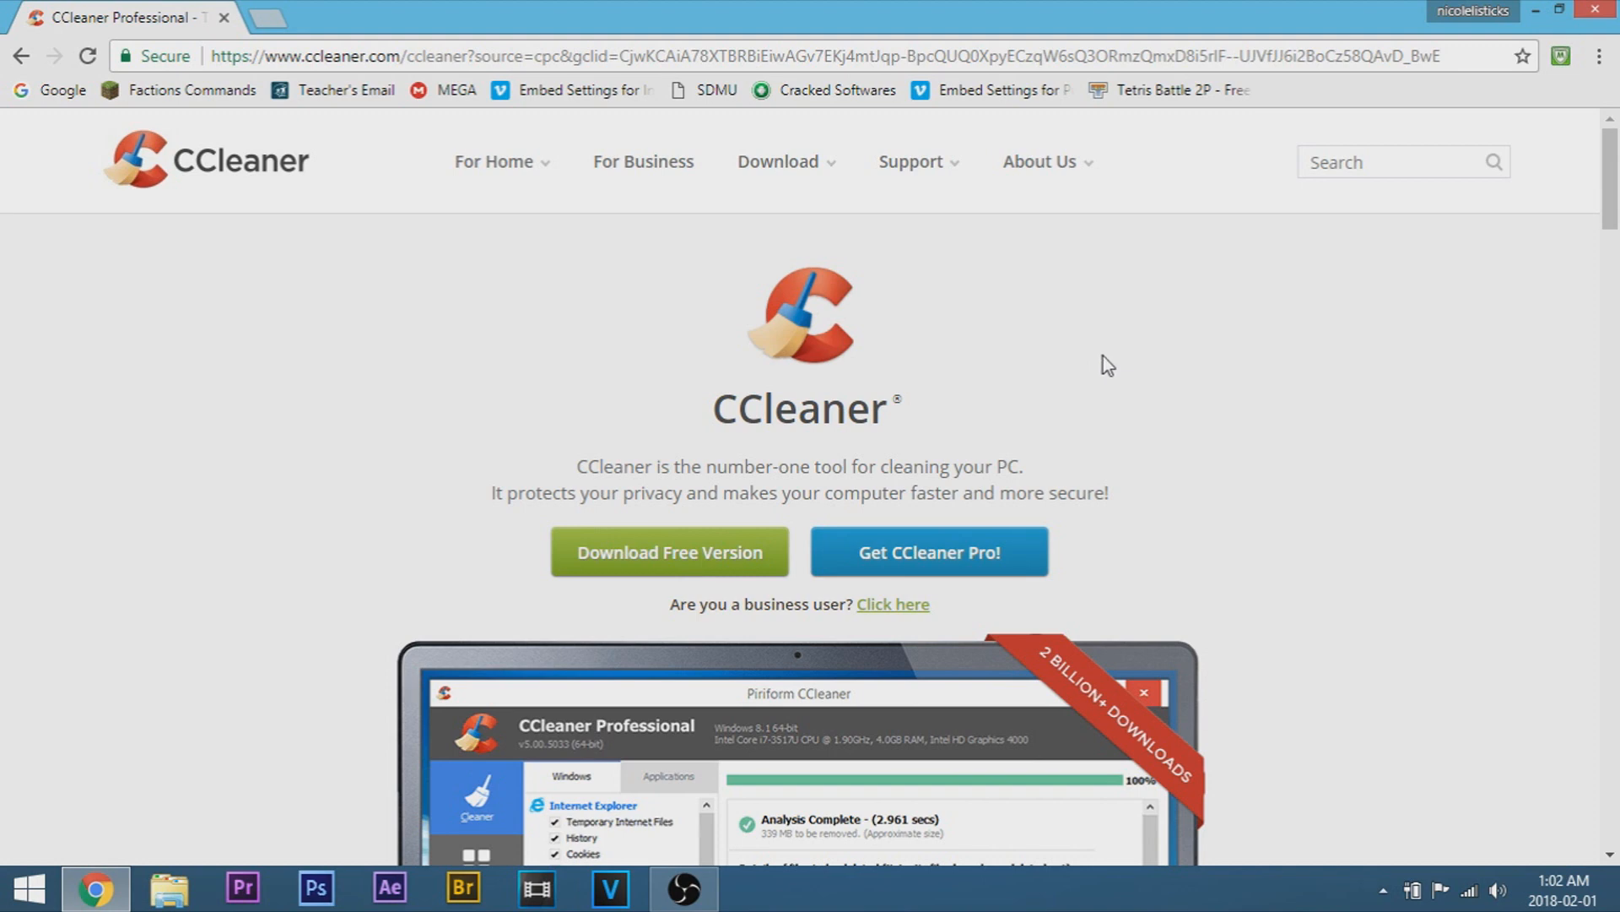
mouse_move(1120, 350)
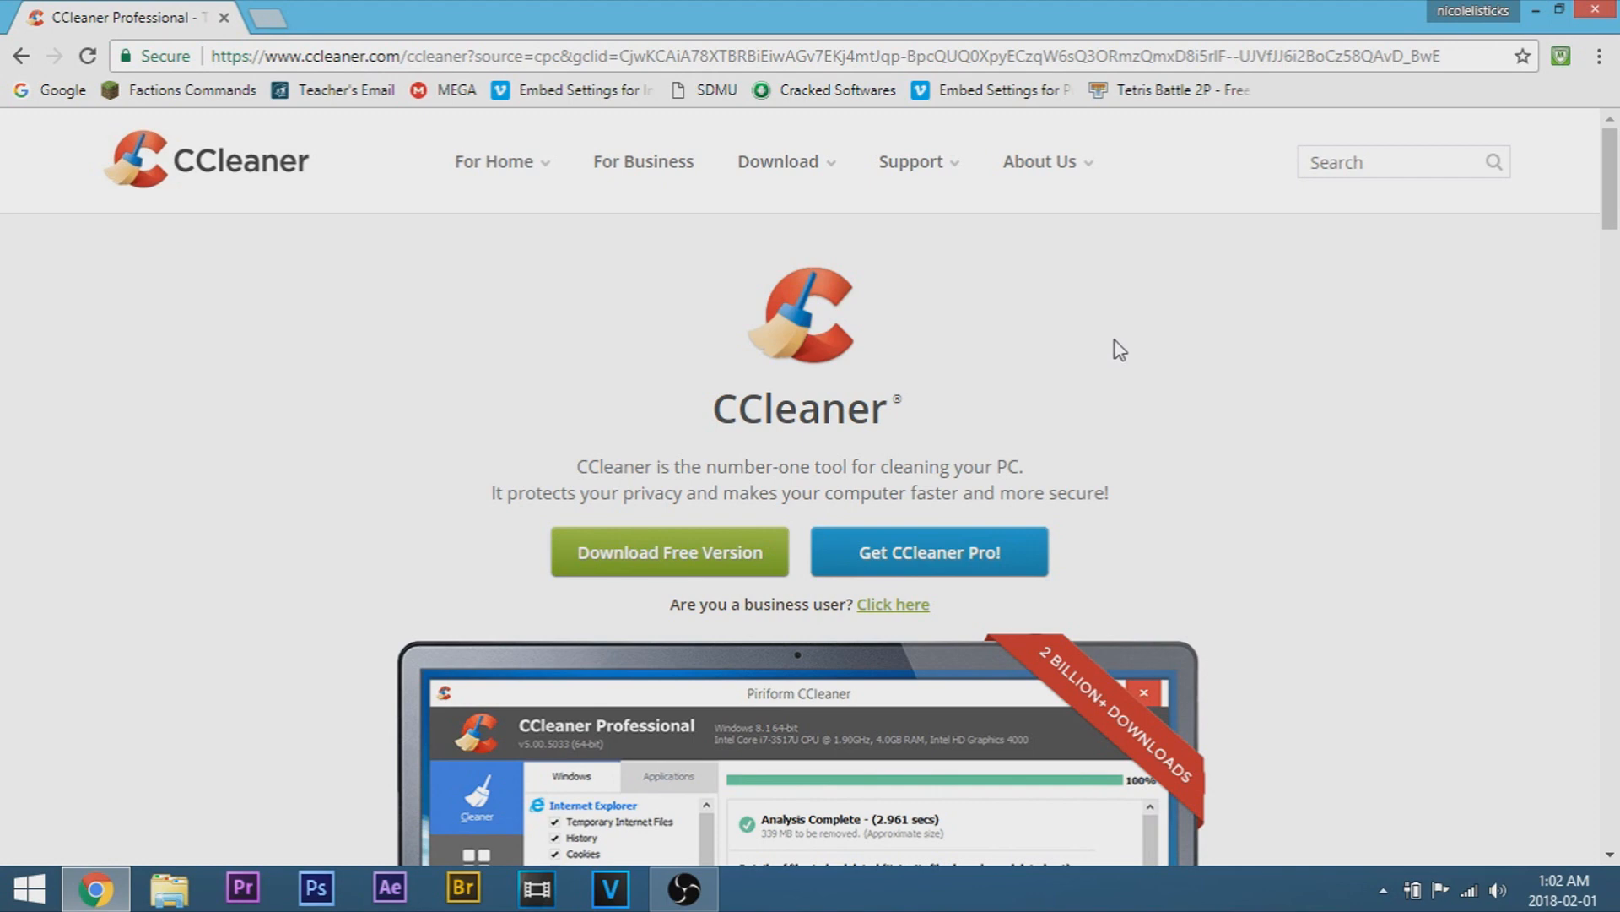
mouse_move(1151, 335)
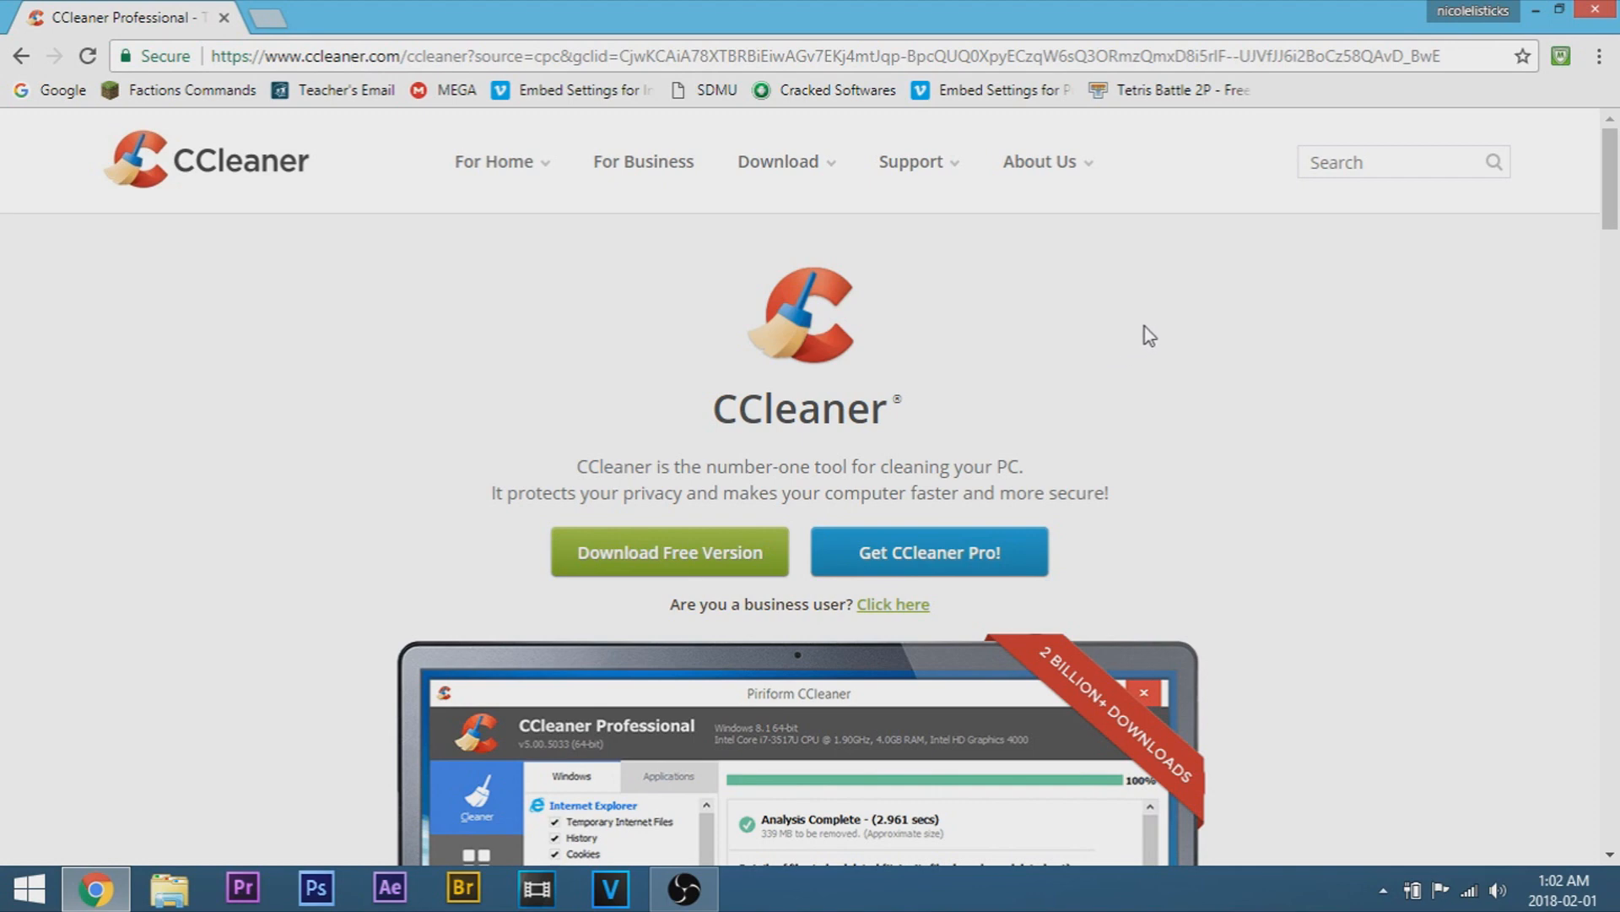
mouse_move(1184, 345)
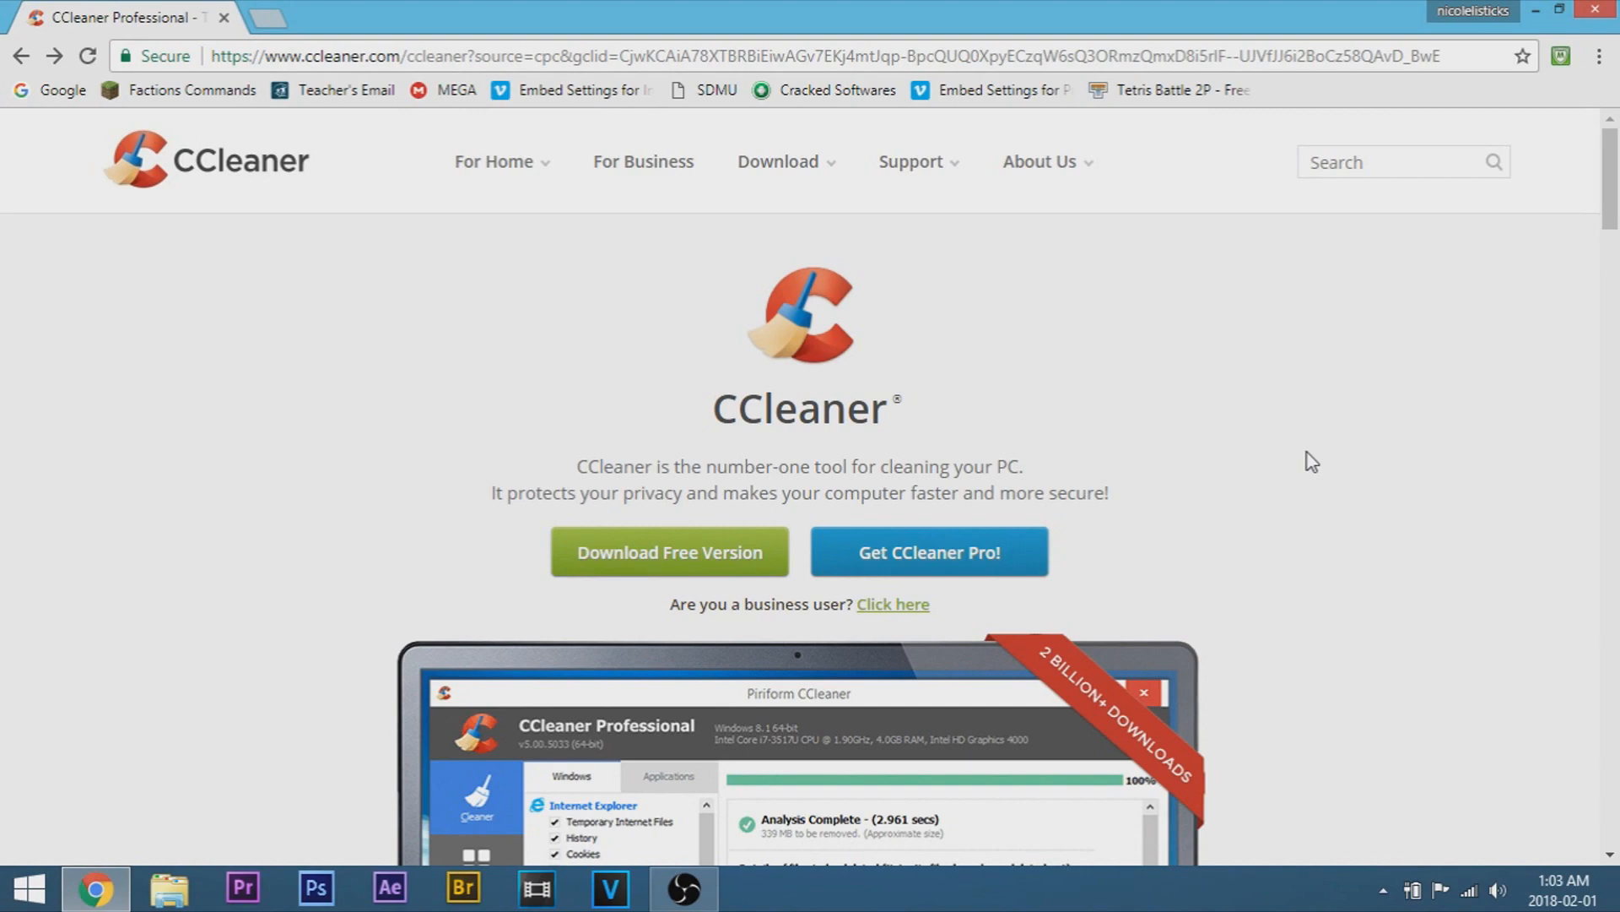
mouse_move(1072, 526)
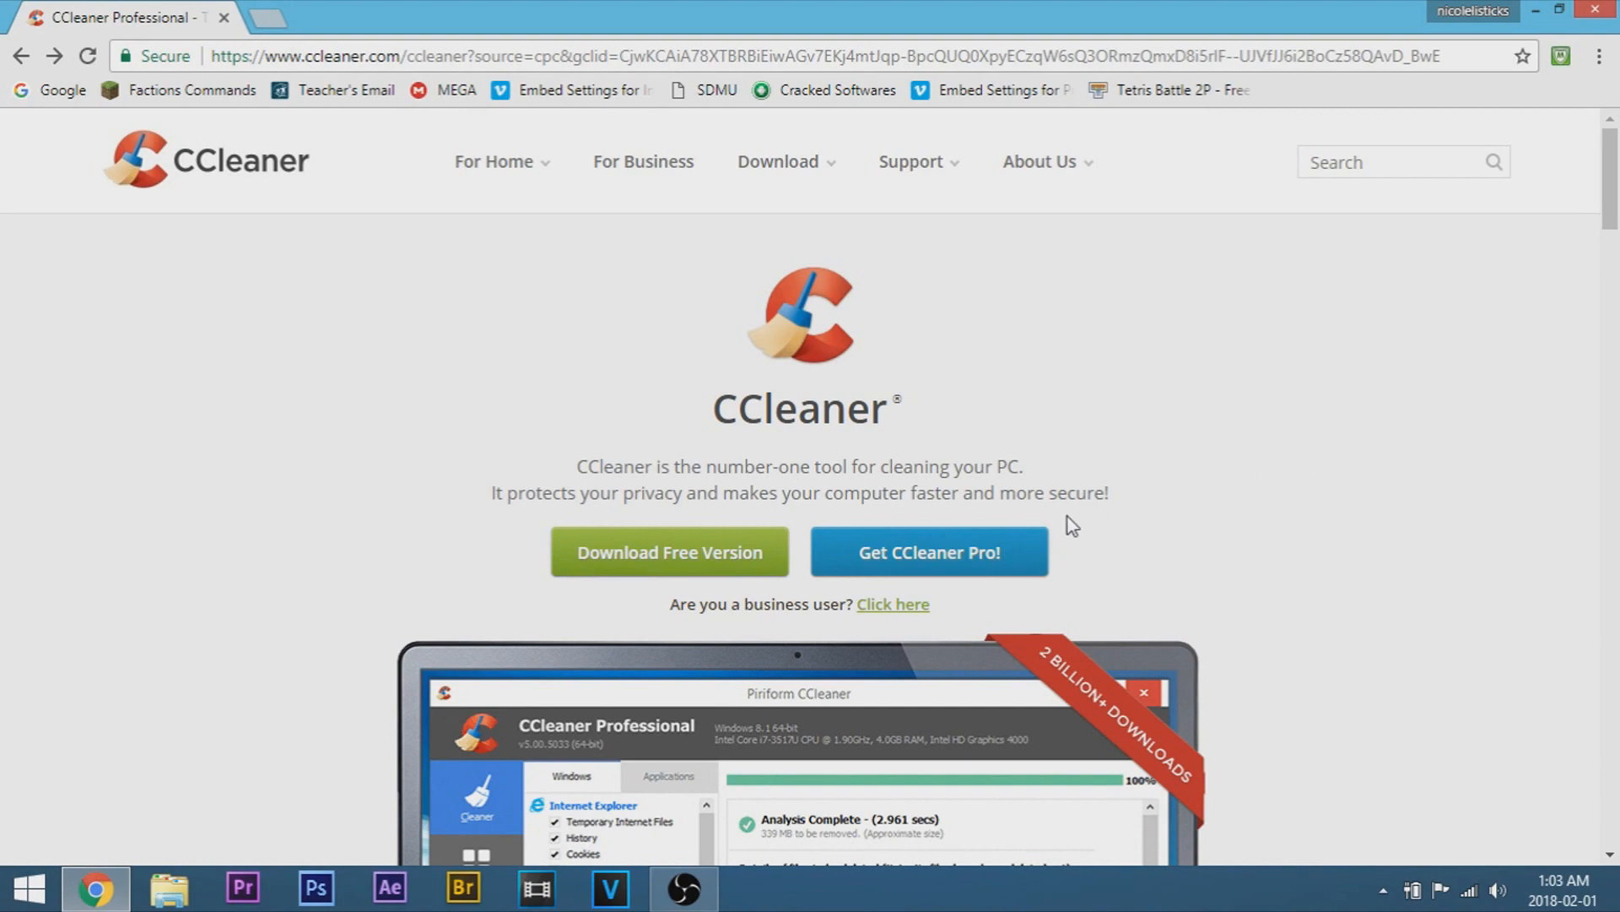
Choose CCleaner Free and its CCleaner.com download link on the comparison page
scroll("down", 3)
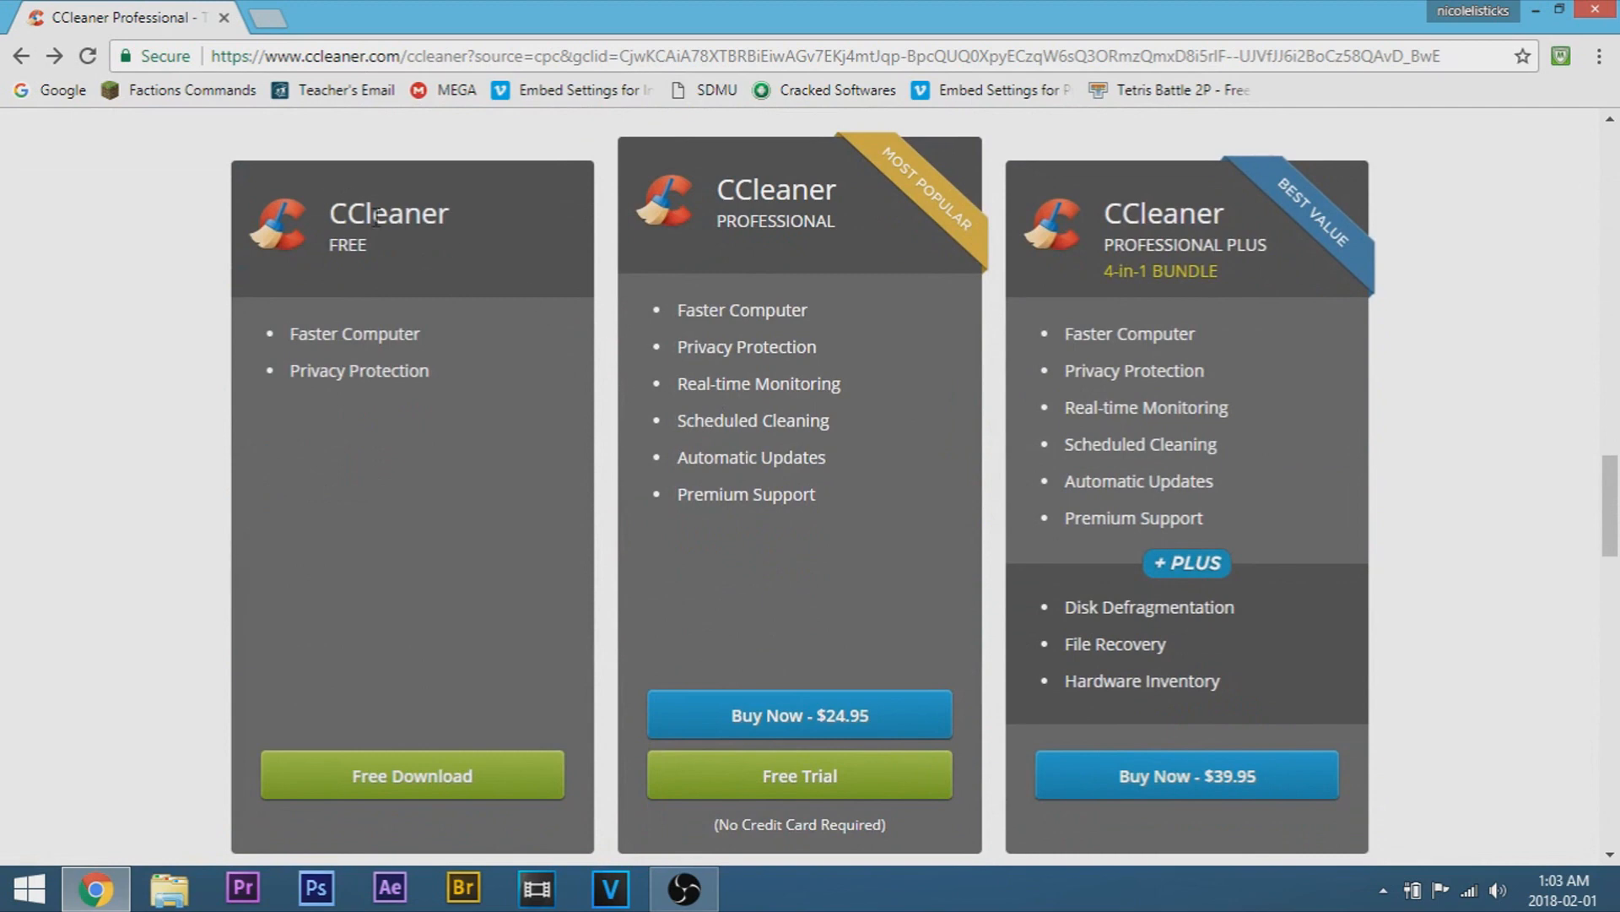
mouse_move(399, 756)
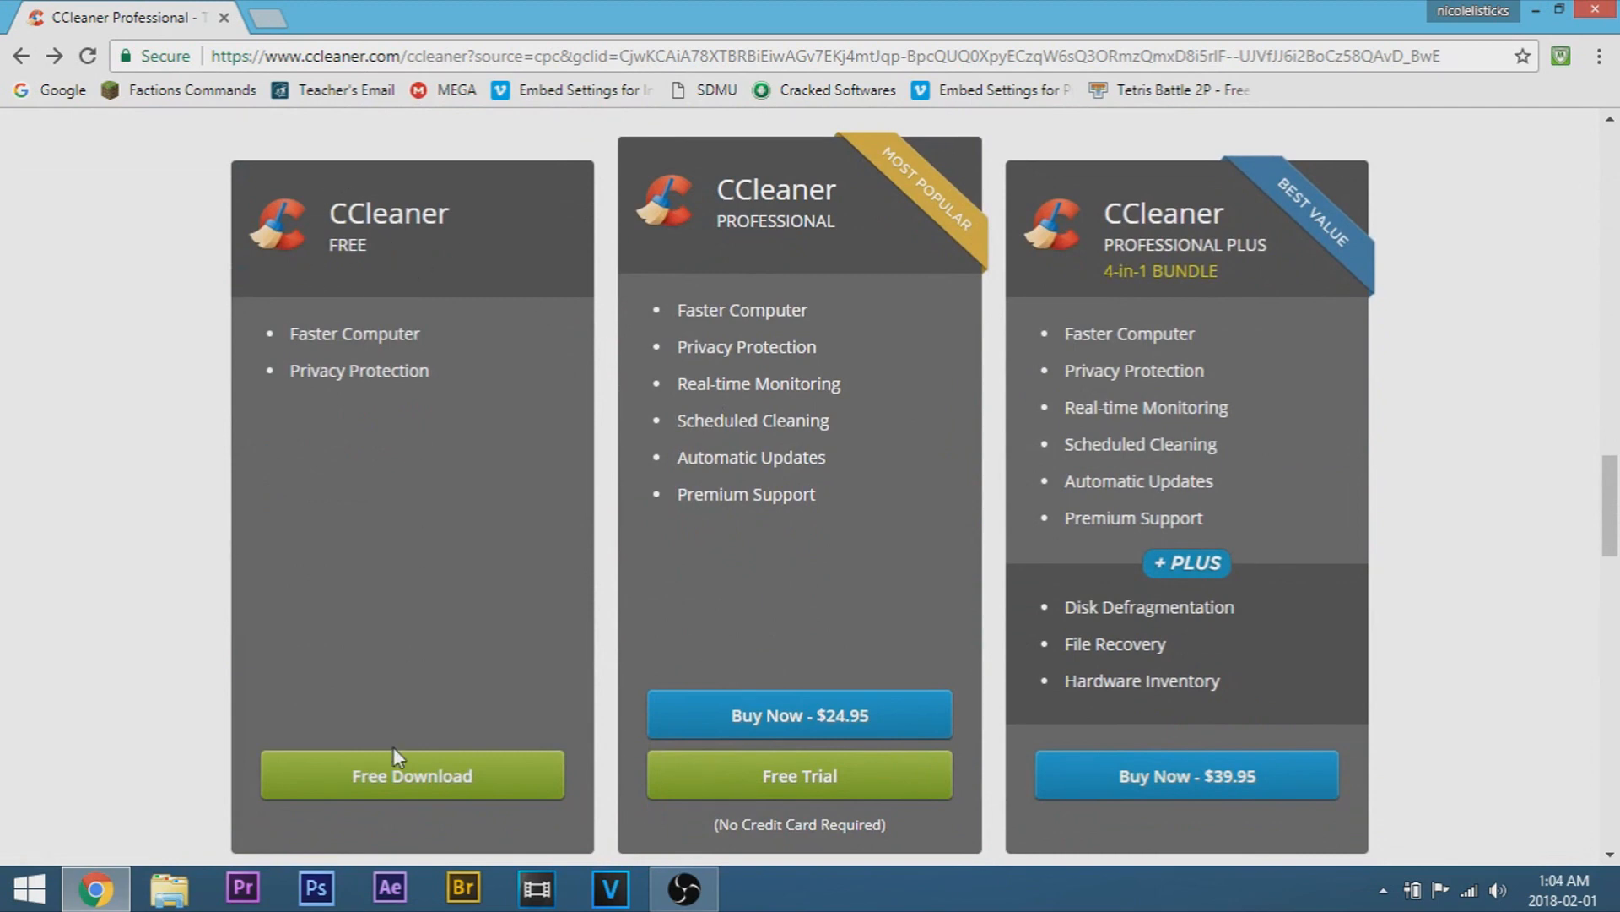
left_click(411, 774)
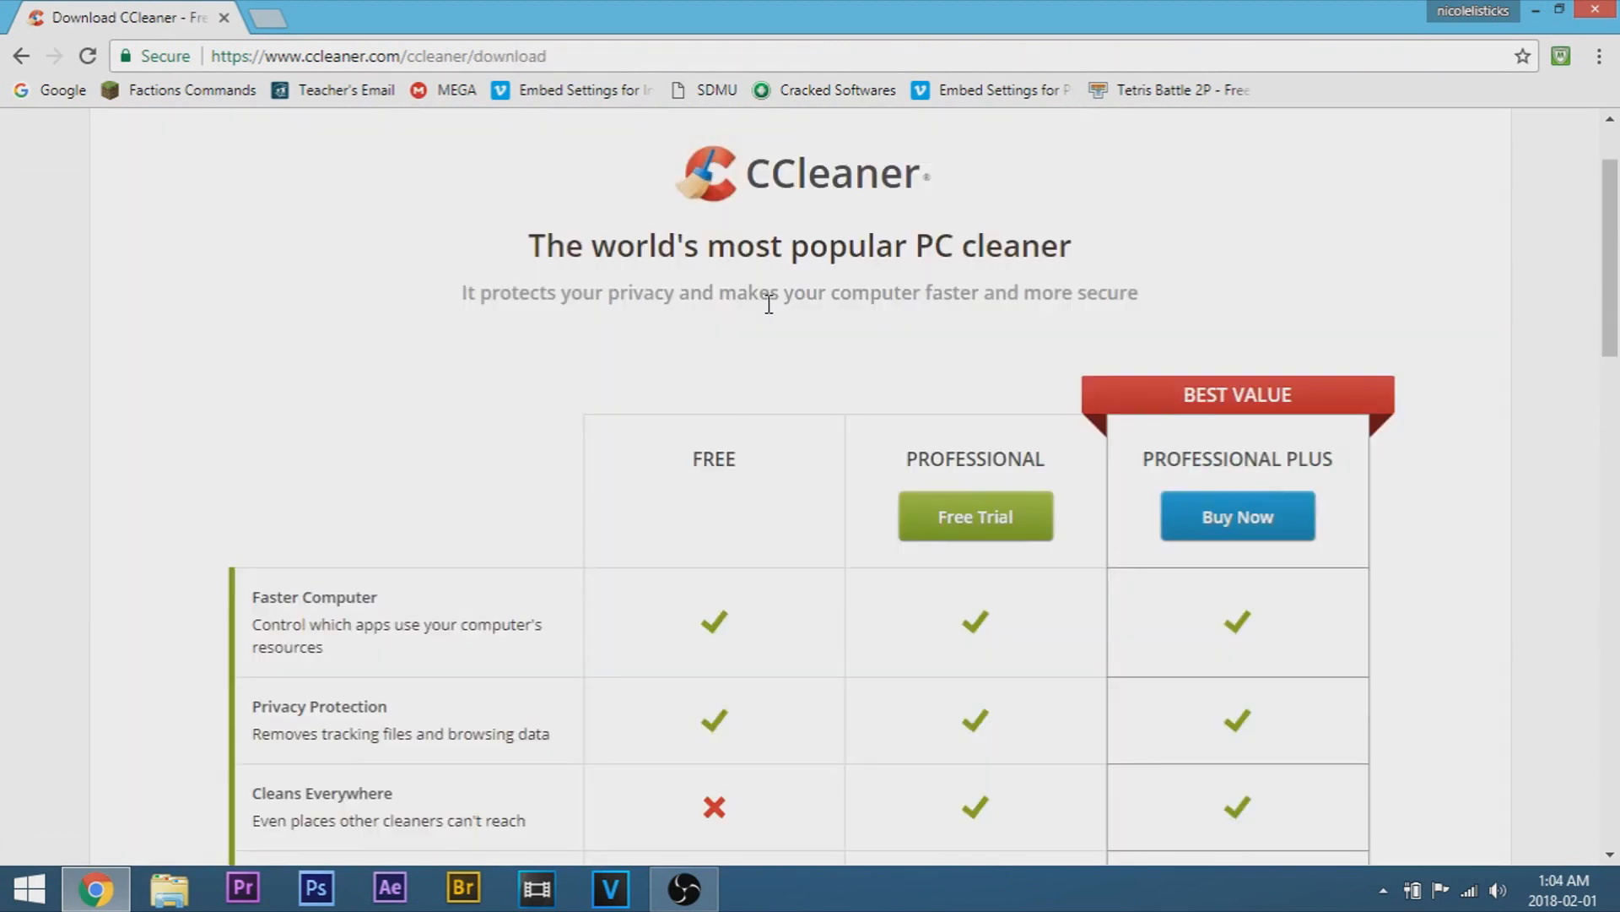
scroll("down", 3)
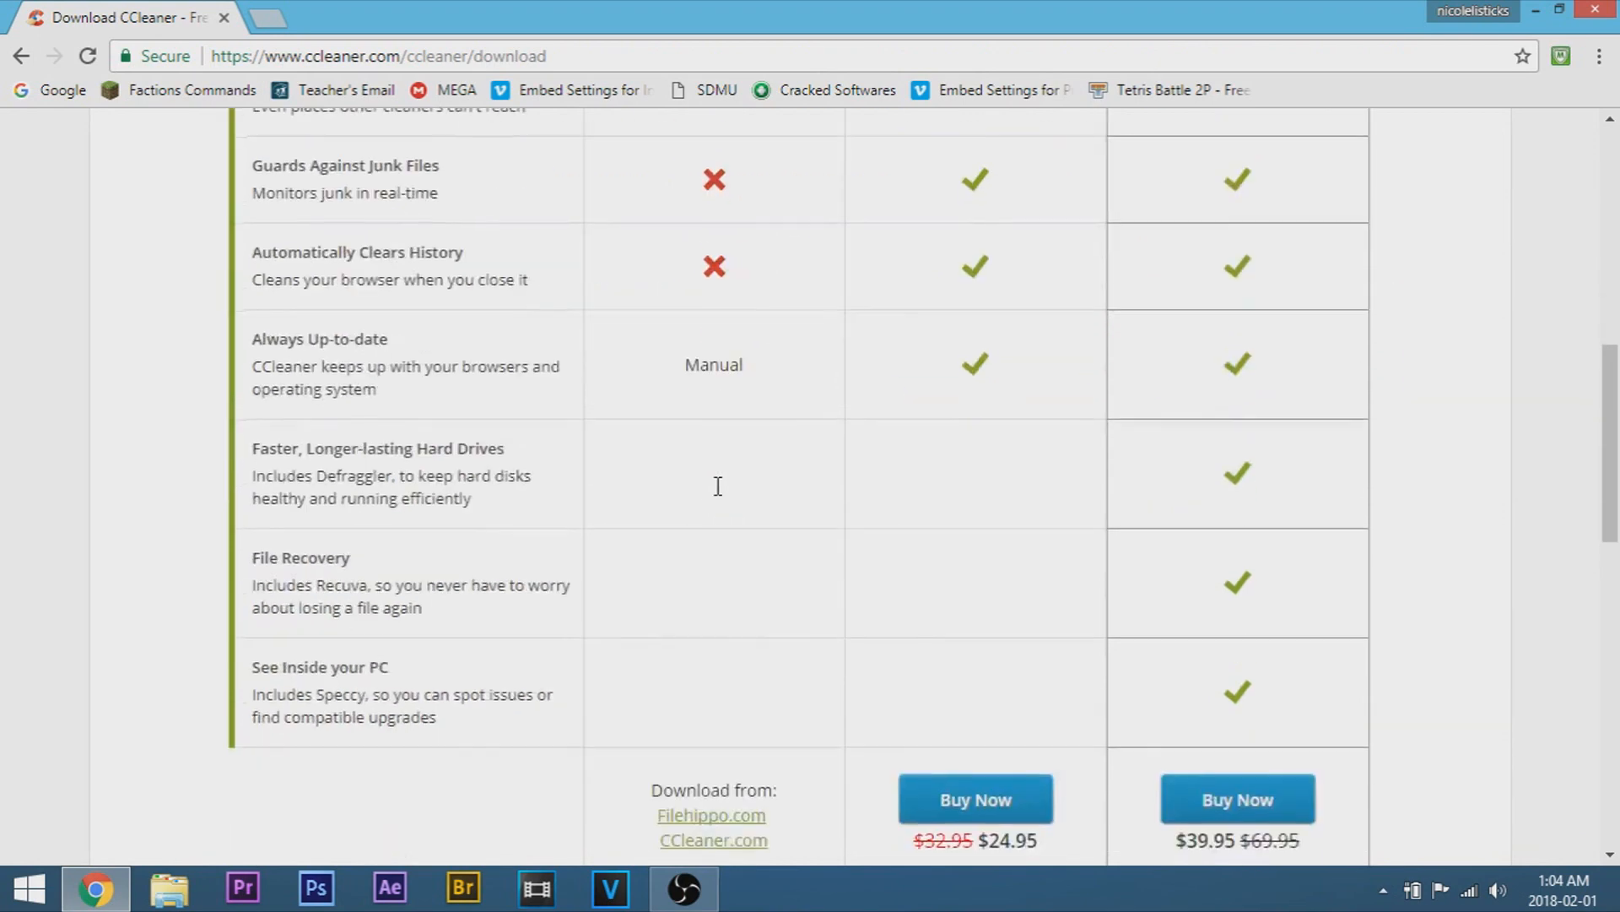
scroll("down", 3)
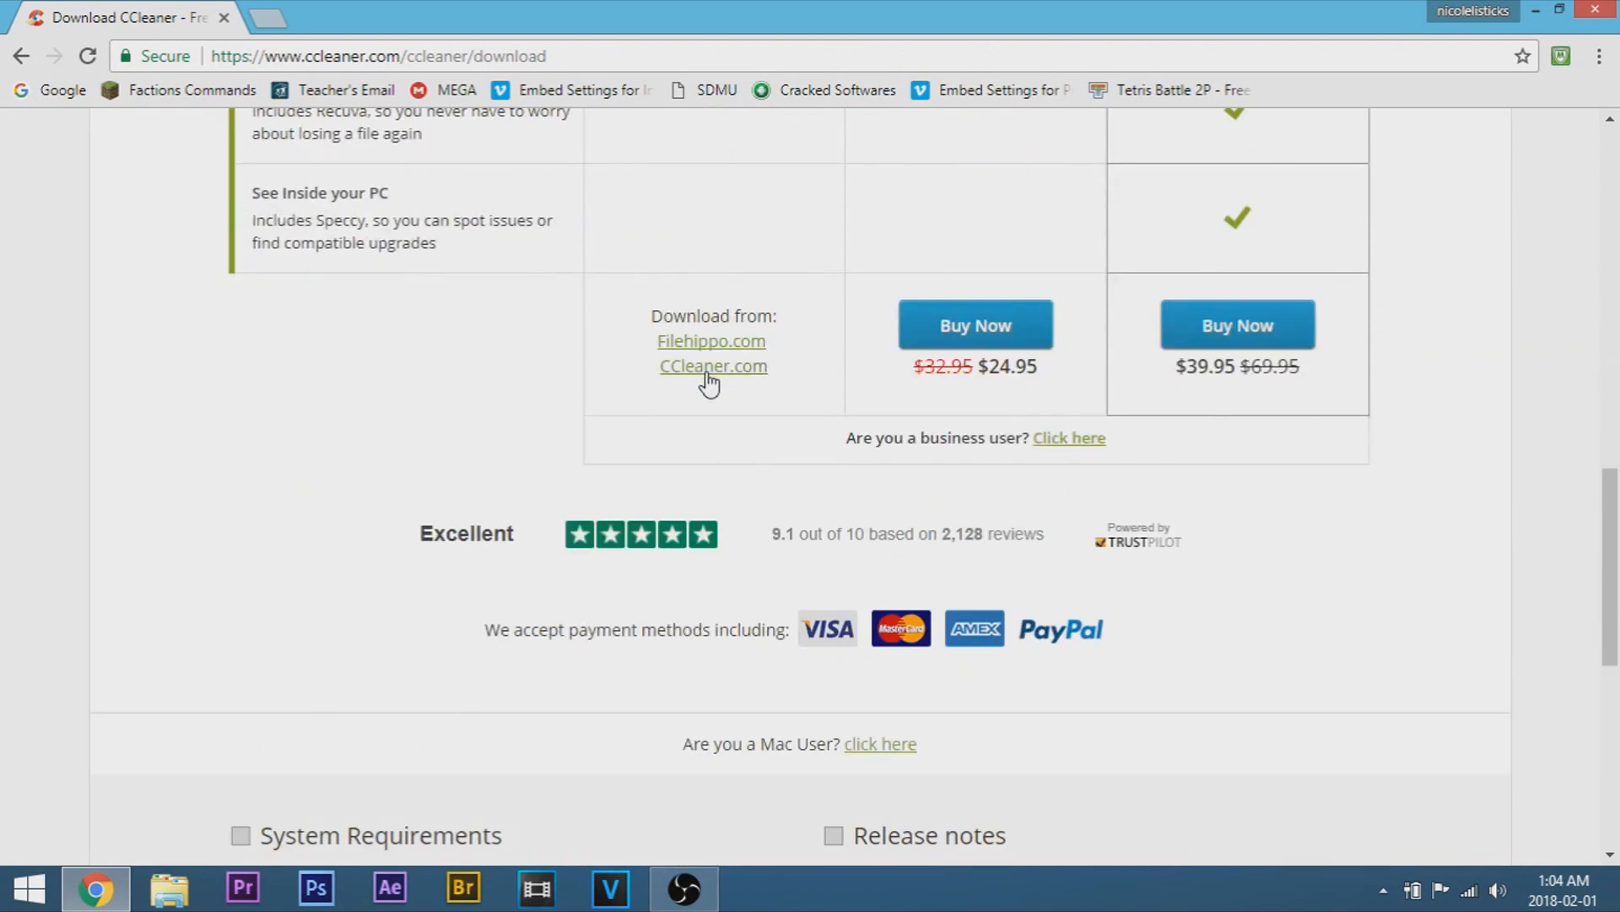
left_click(713, 365)
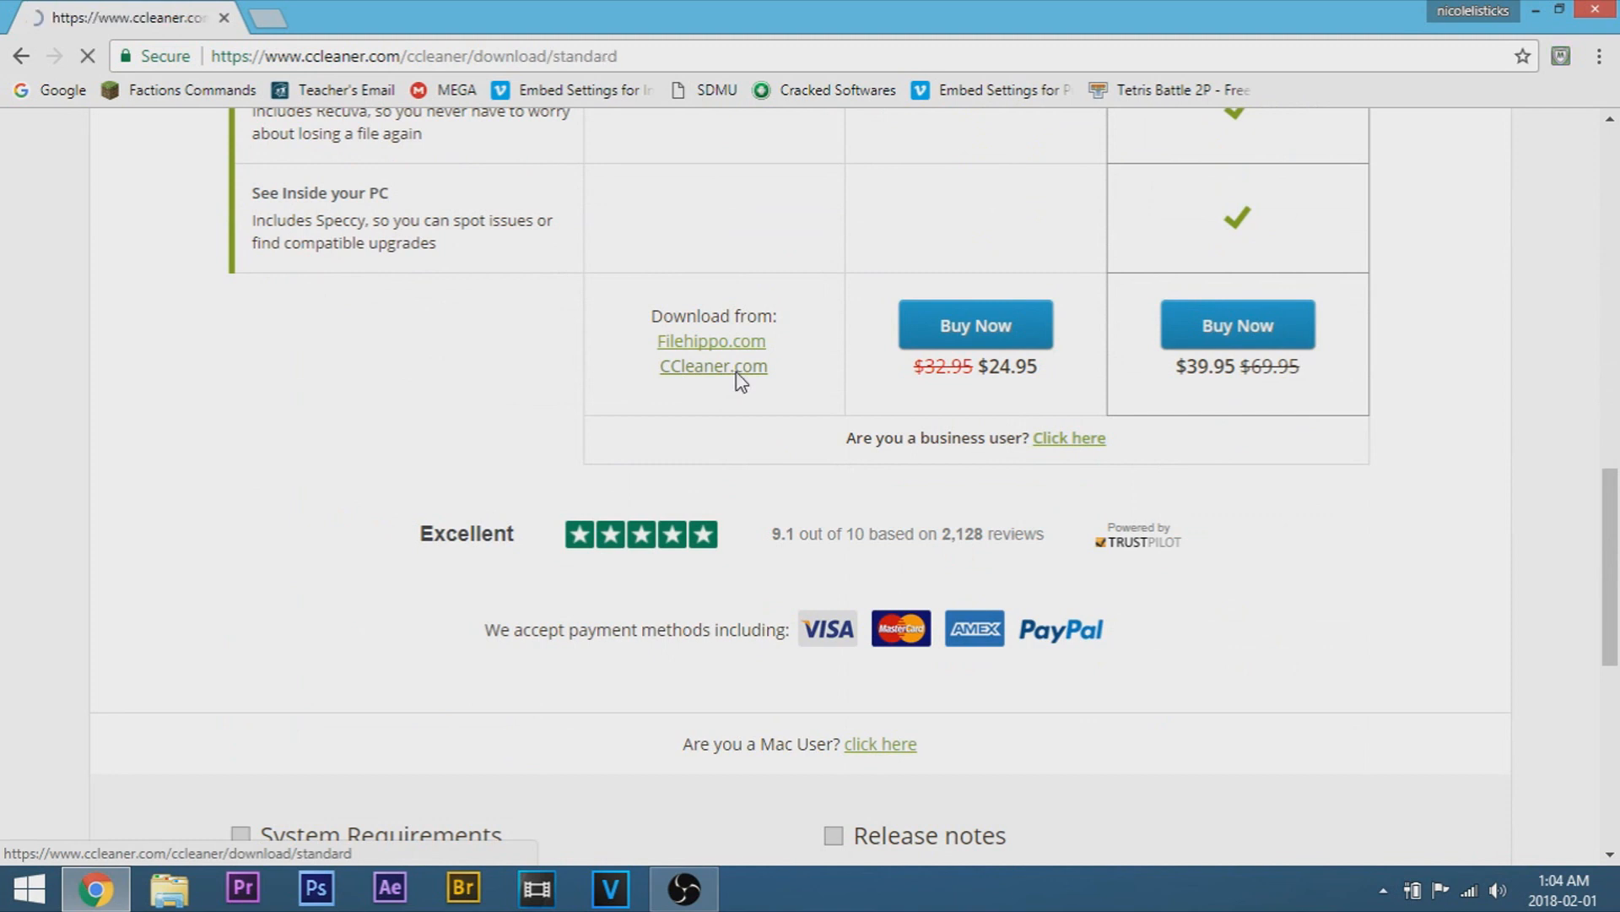
Download ccsetup539.exe and run it from Chrome's downloads bar
left_click(713, 366)
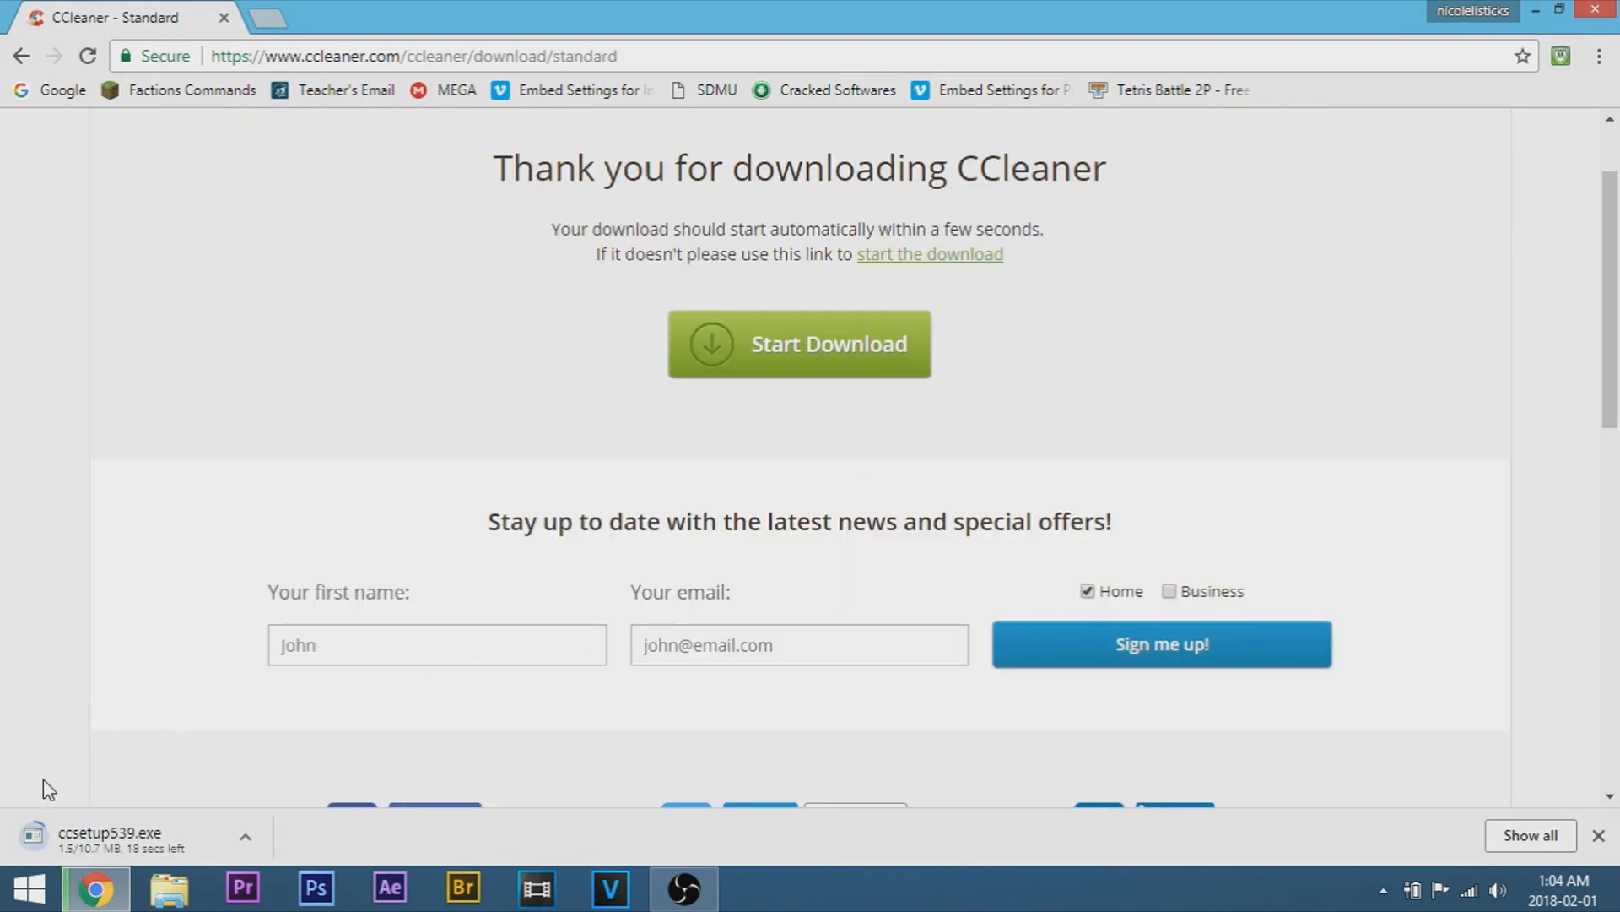
mouse_move(114, 866)
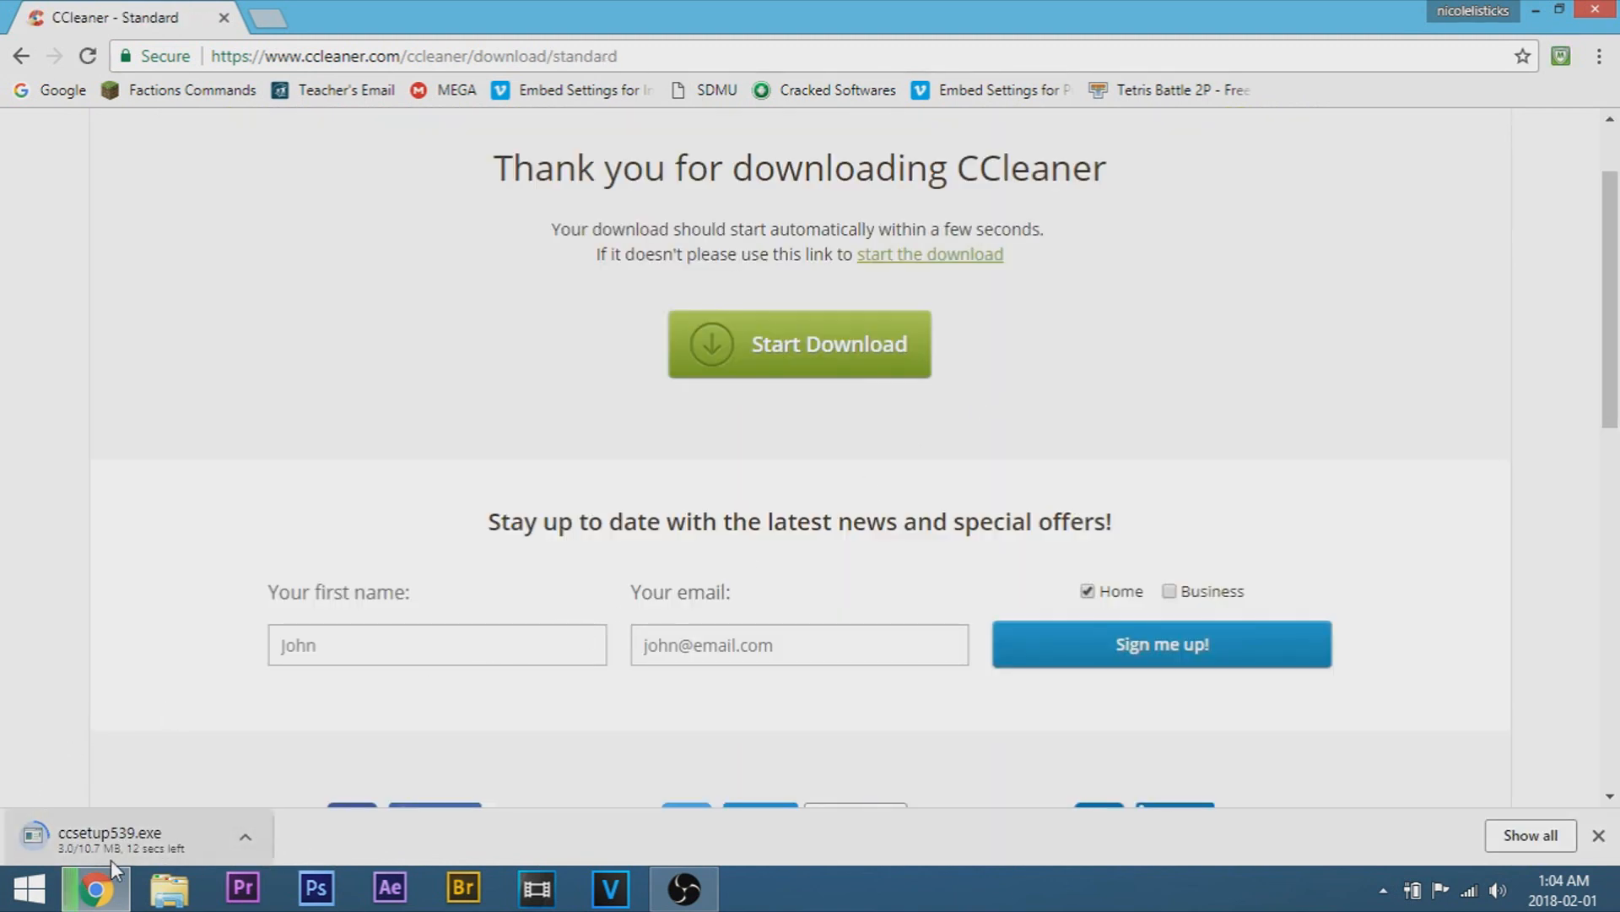
mouse_move(355, 855)
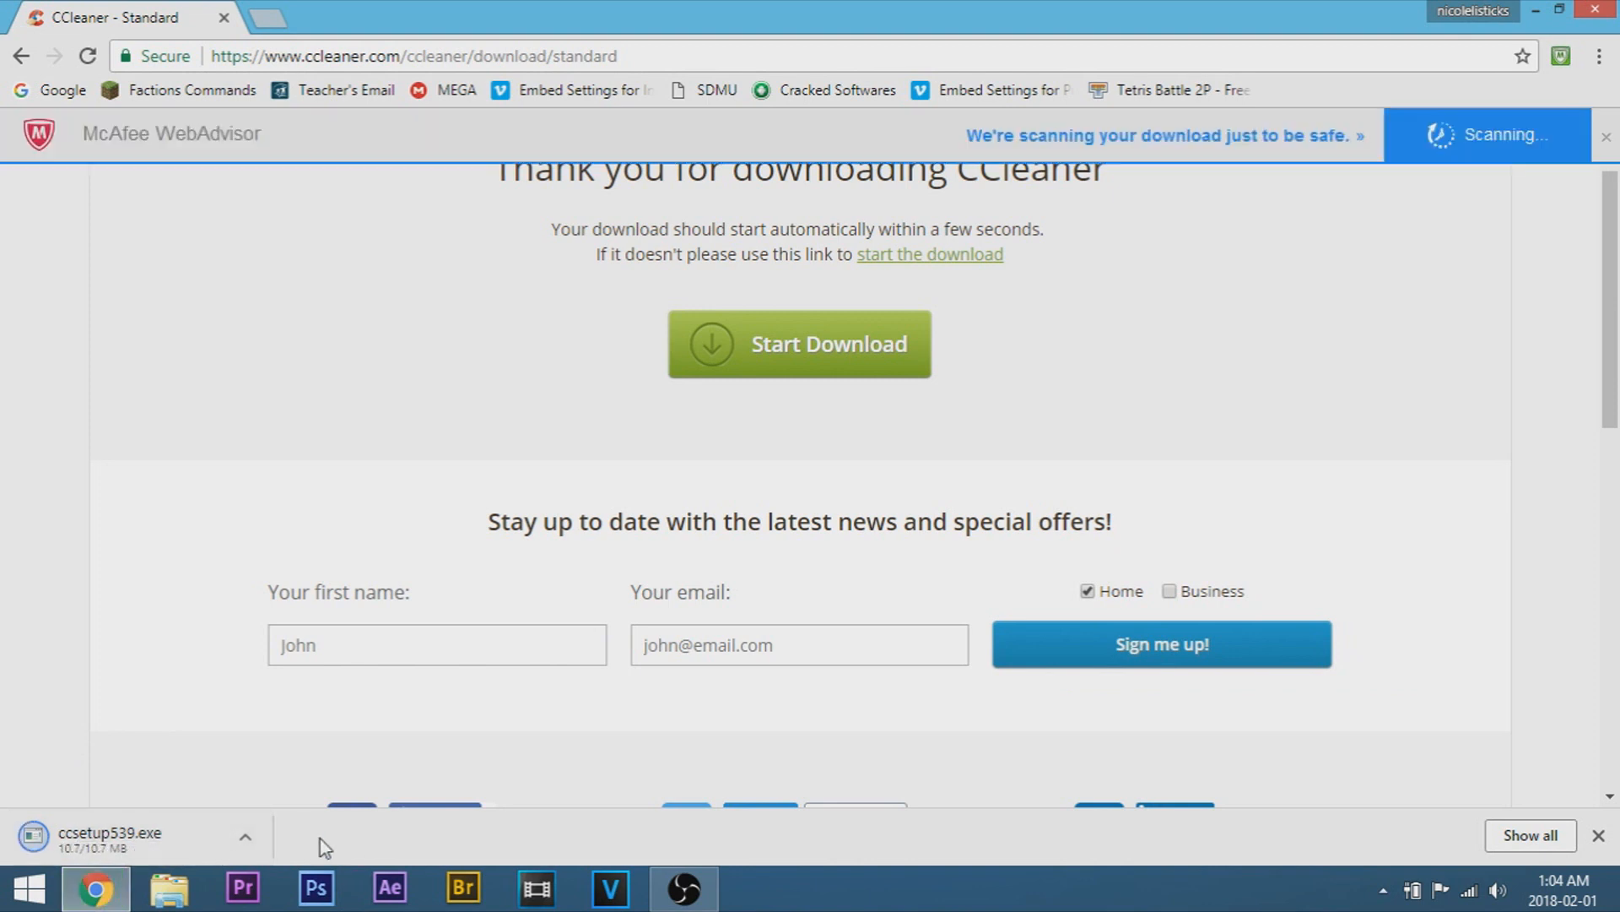
left_click(1608, 134)
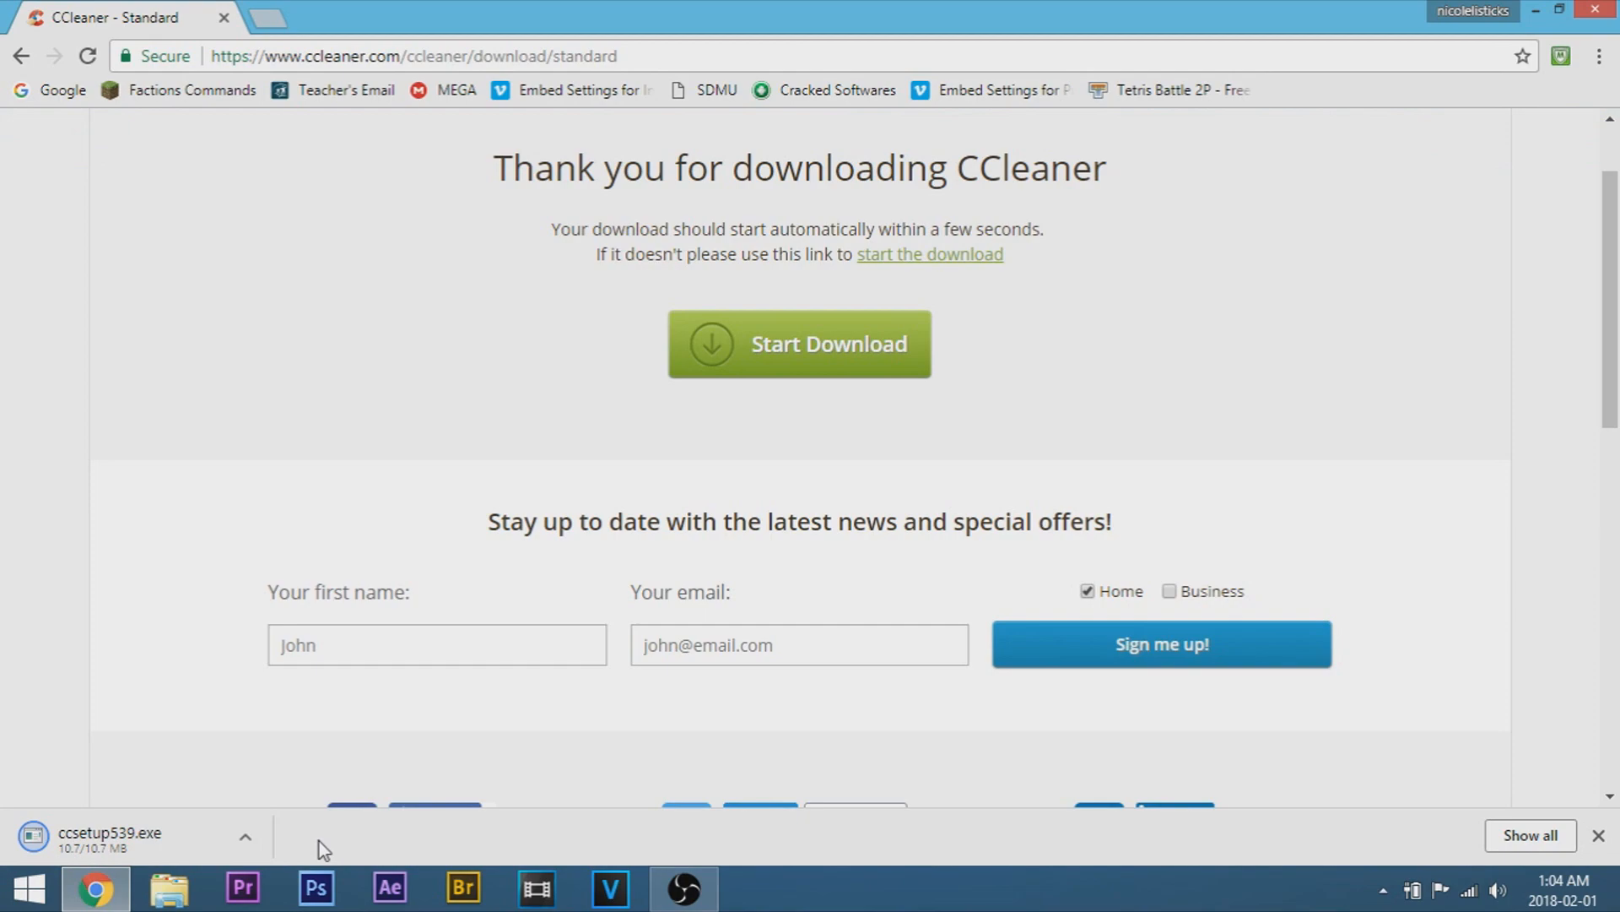
mouse_move(587, 770)
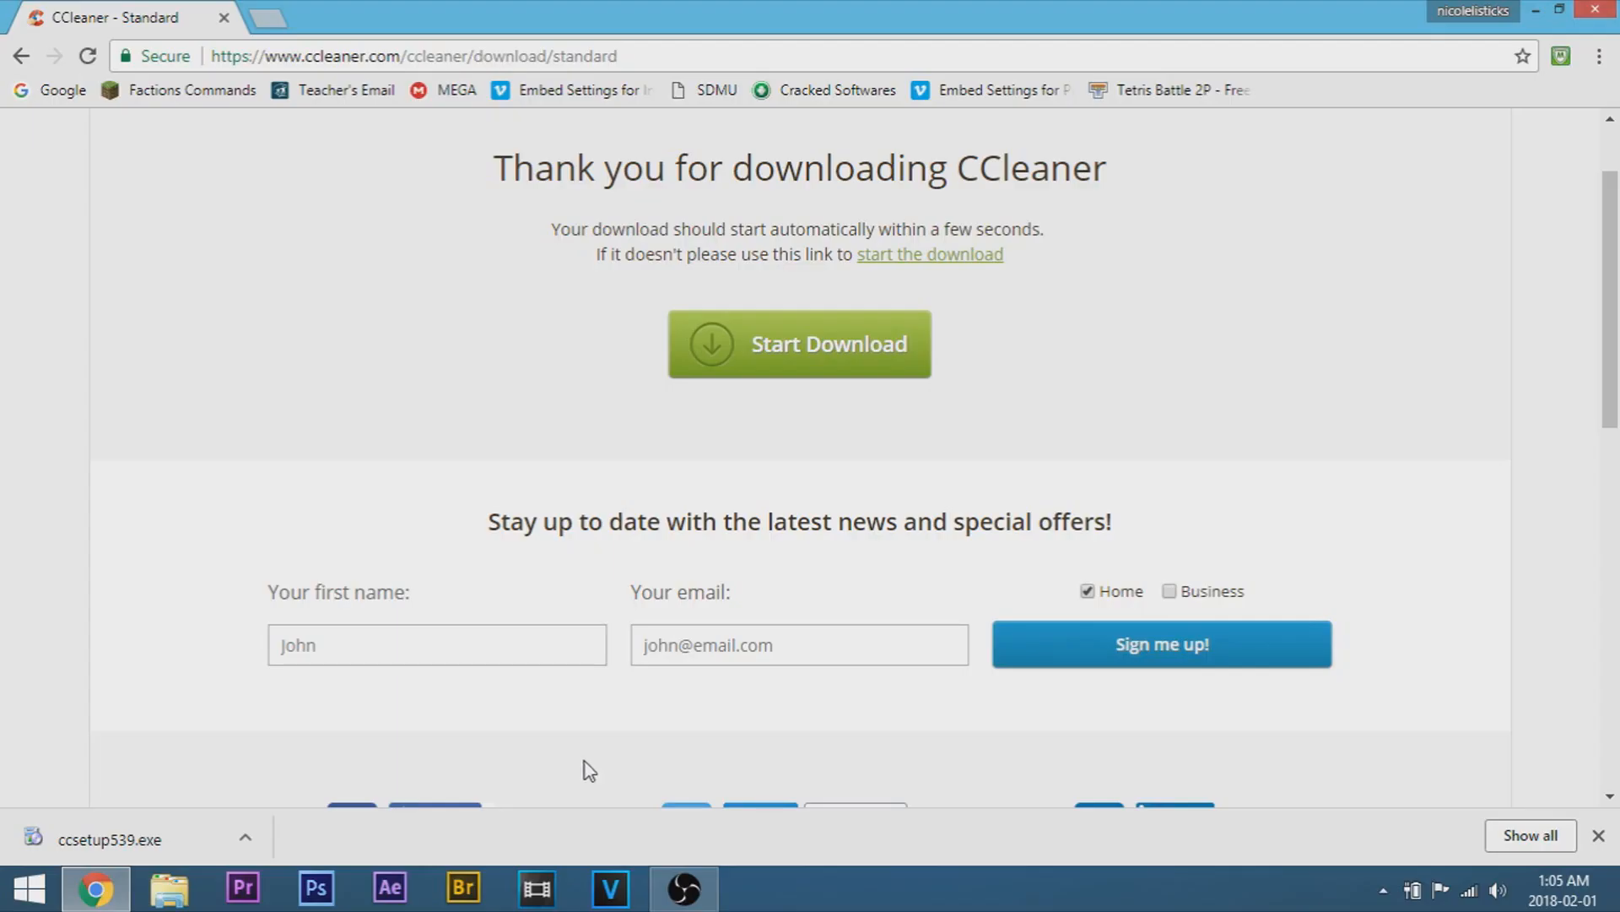
left_click(124, 838)
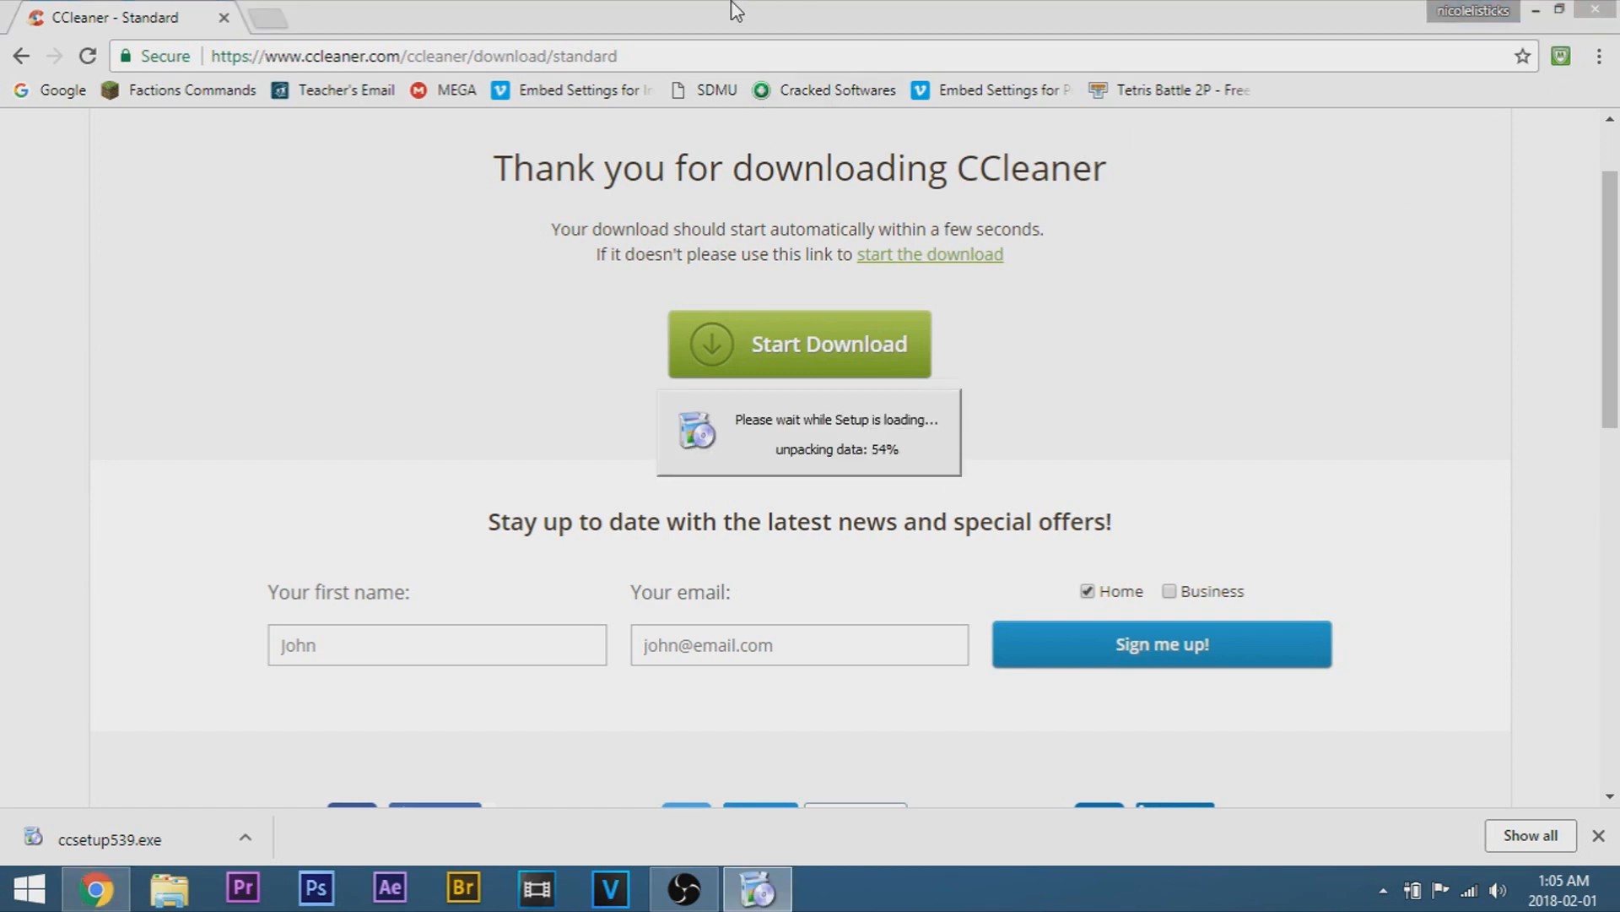
Decline the Avast Free Antivirus offer and install CCleaner v5.39
left_click(1538, 10)
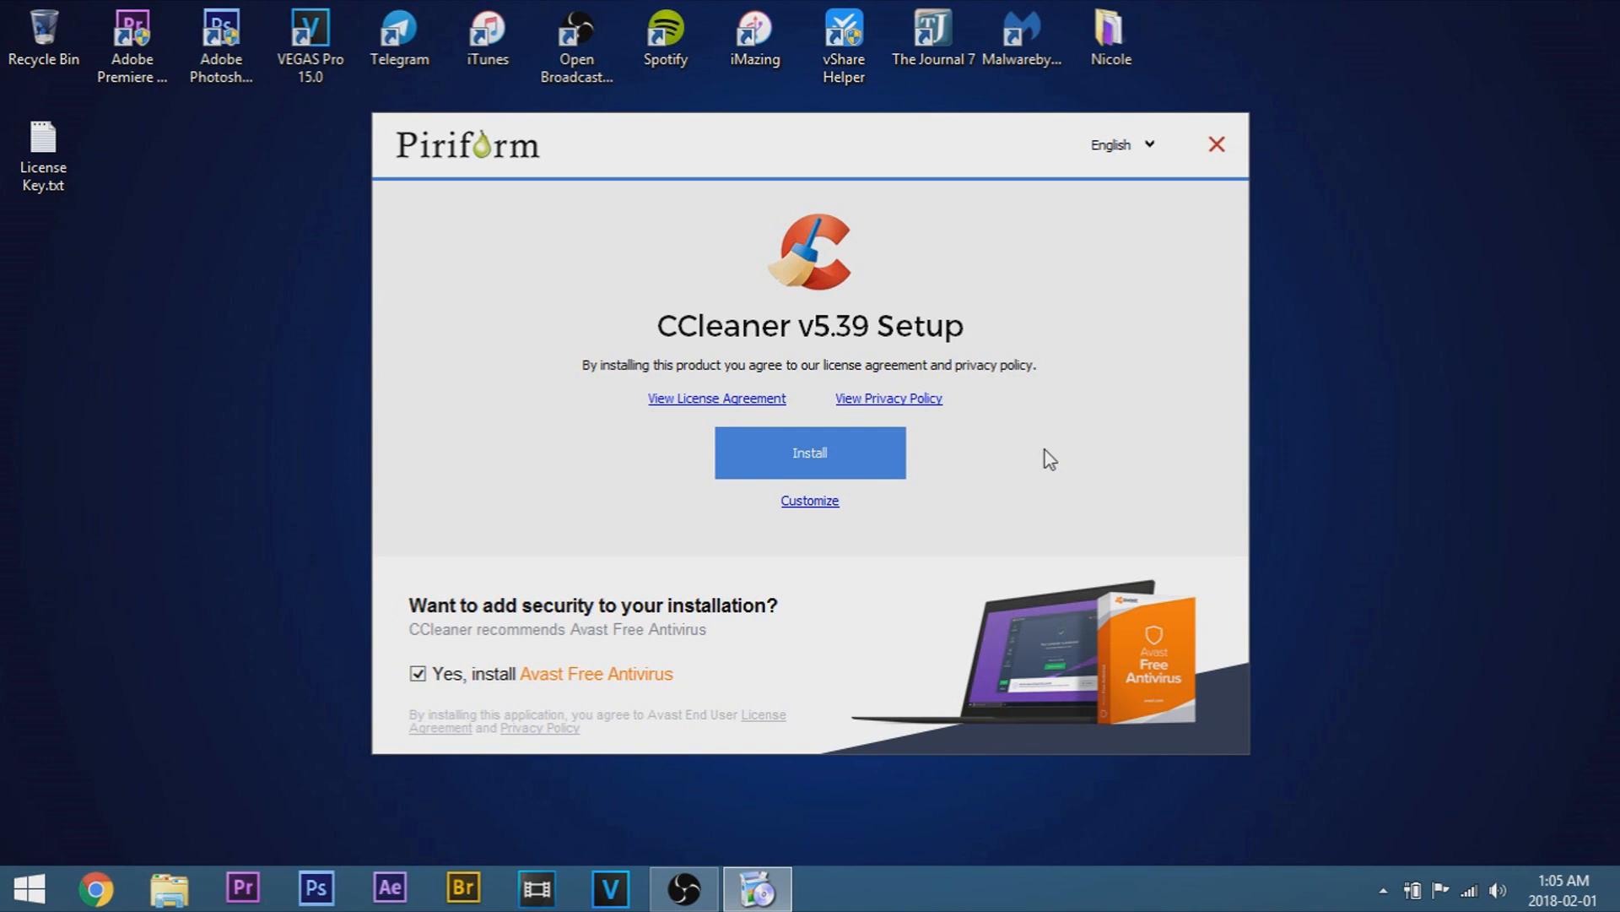
mouse_move(732, 628)
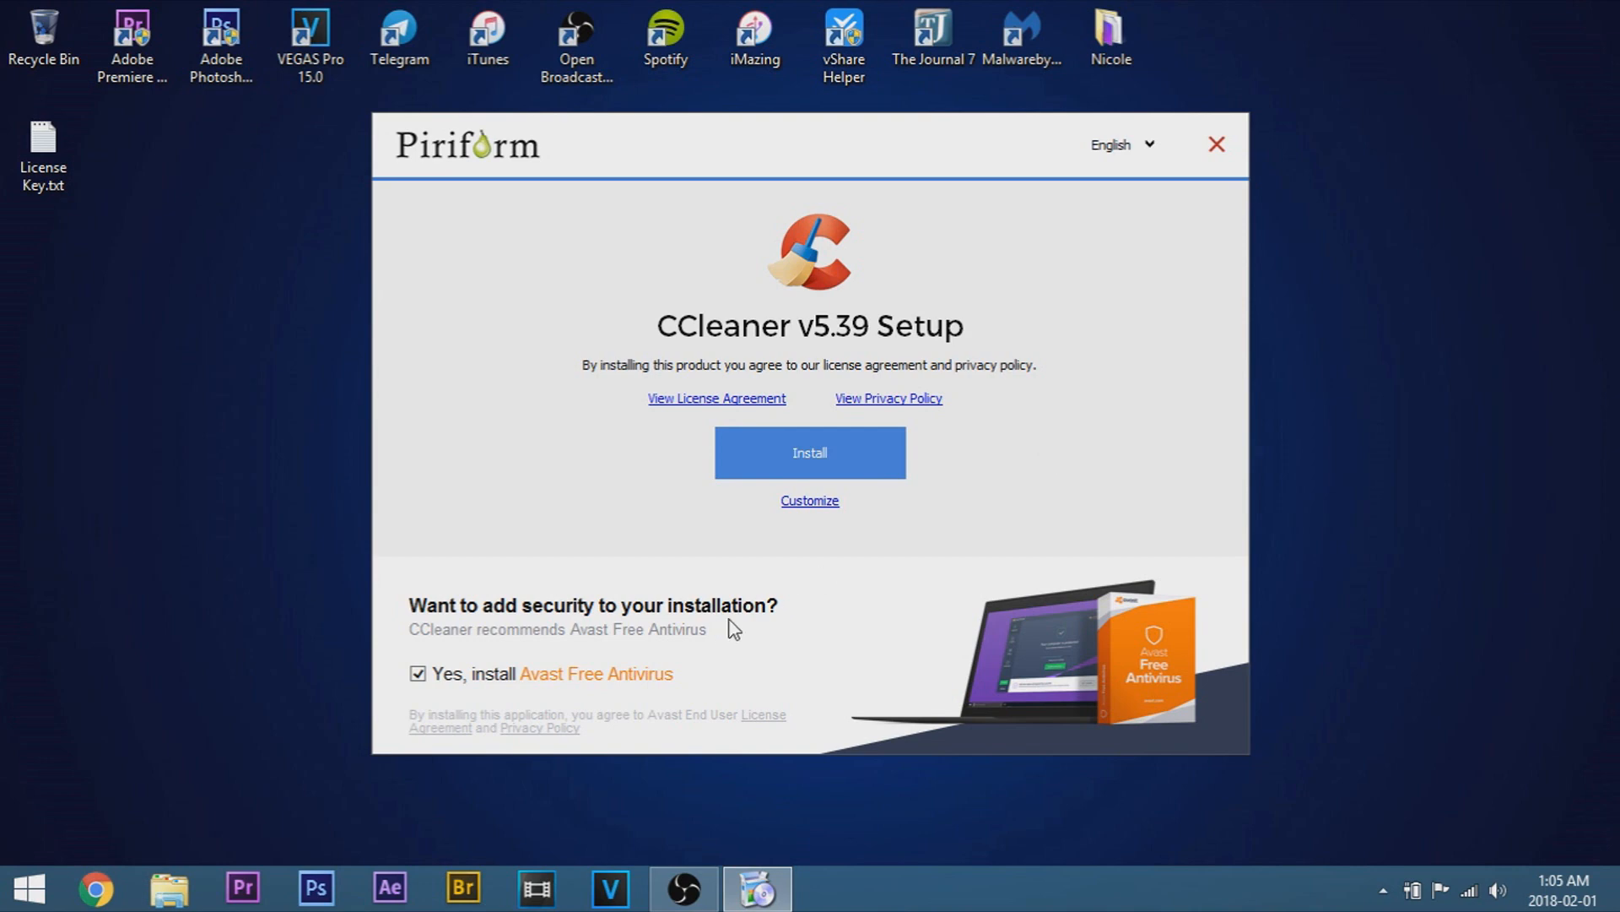
mouse_move(502, 698)
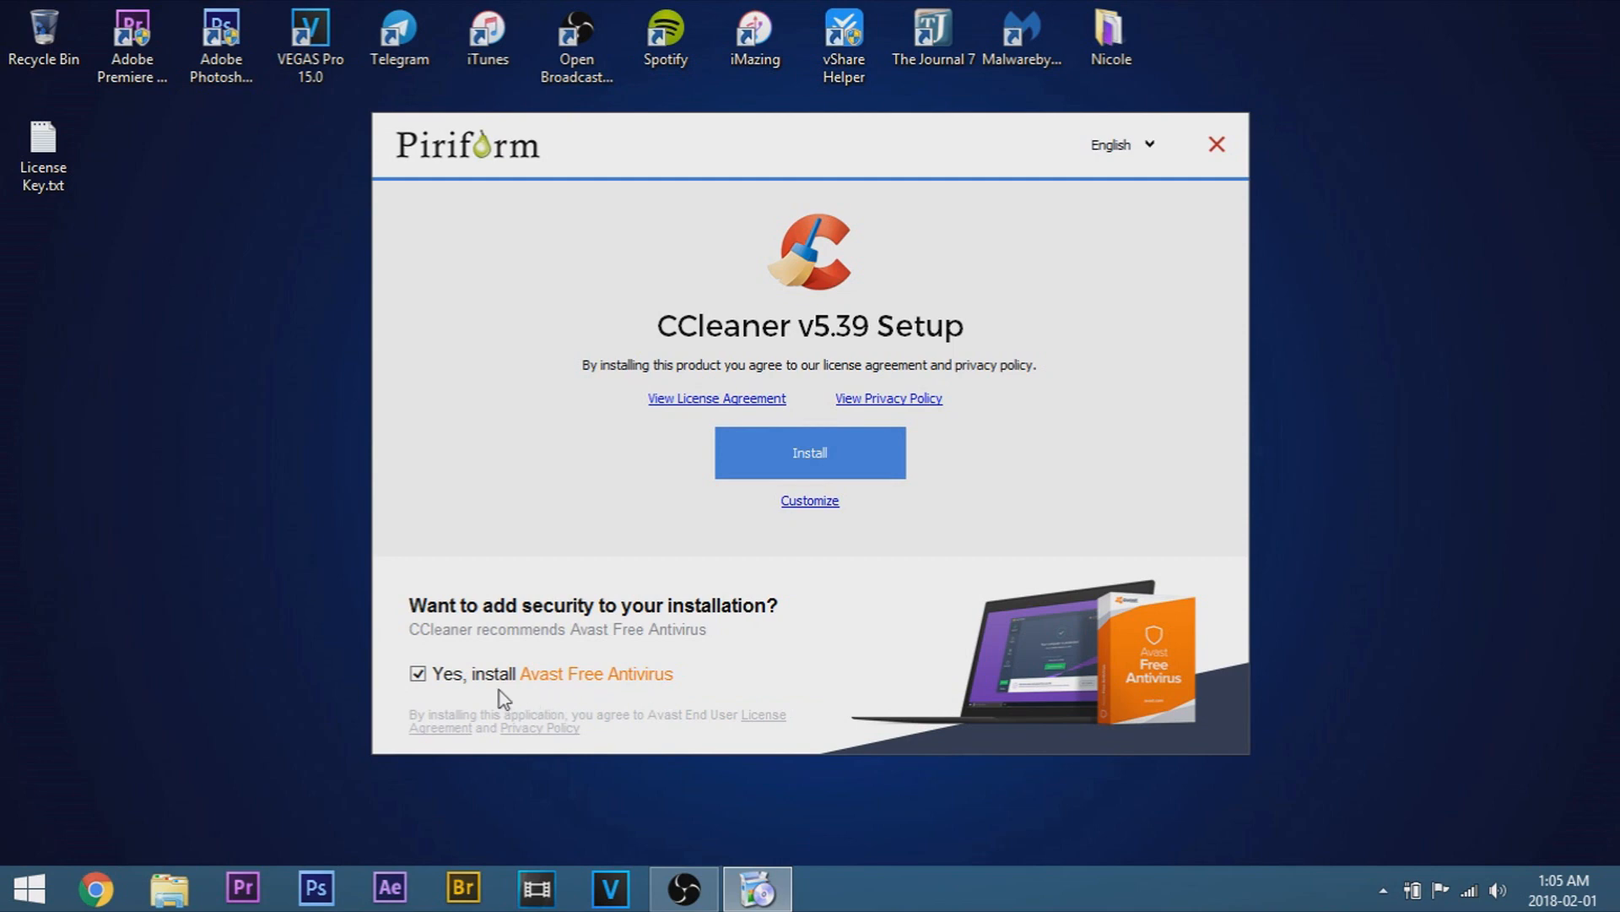
mouse_move(562, 699)
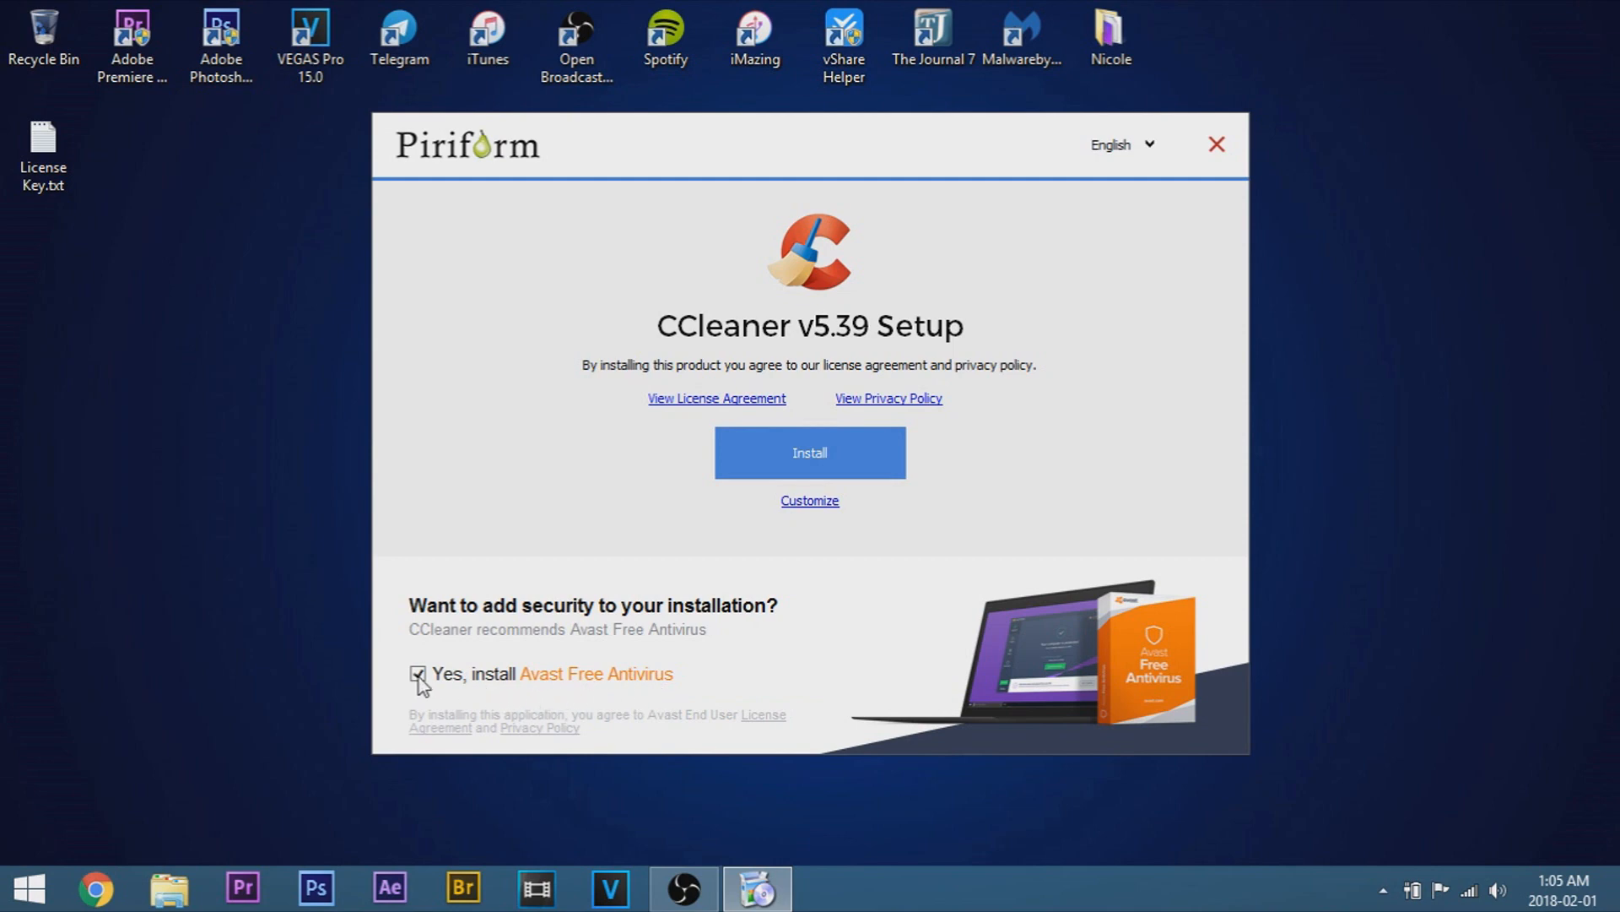
left_click(418, 675)
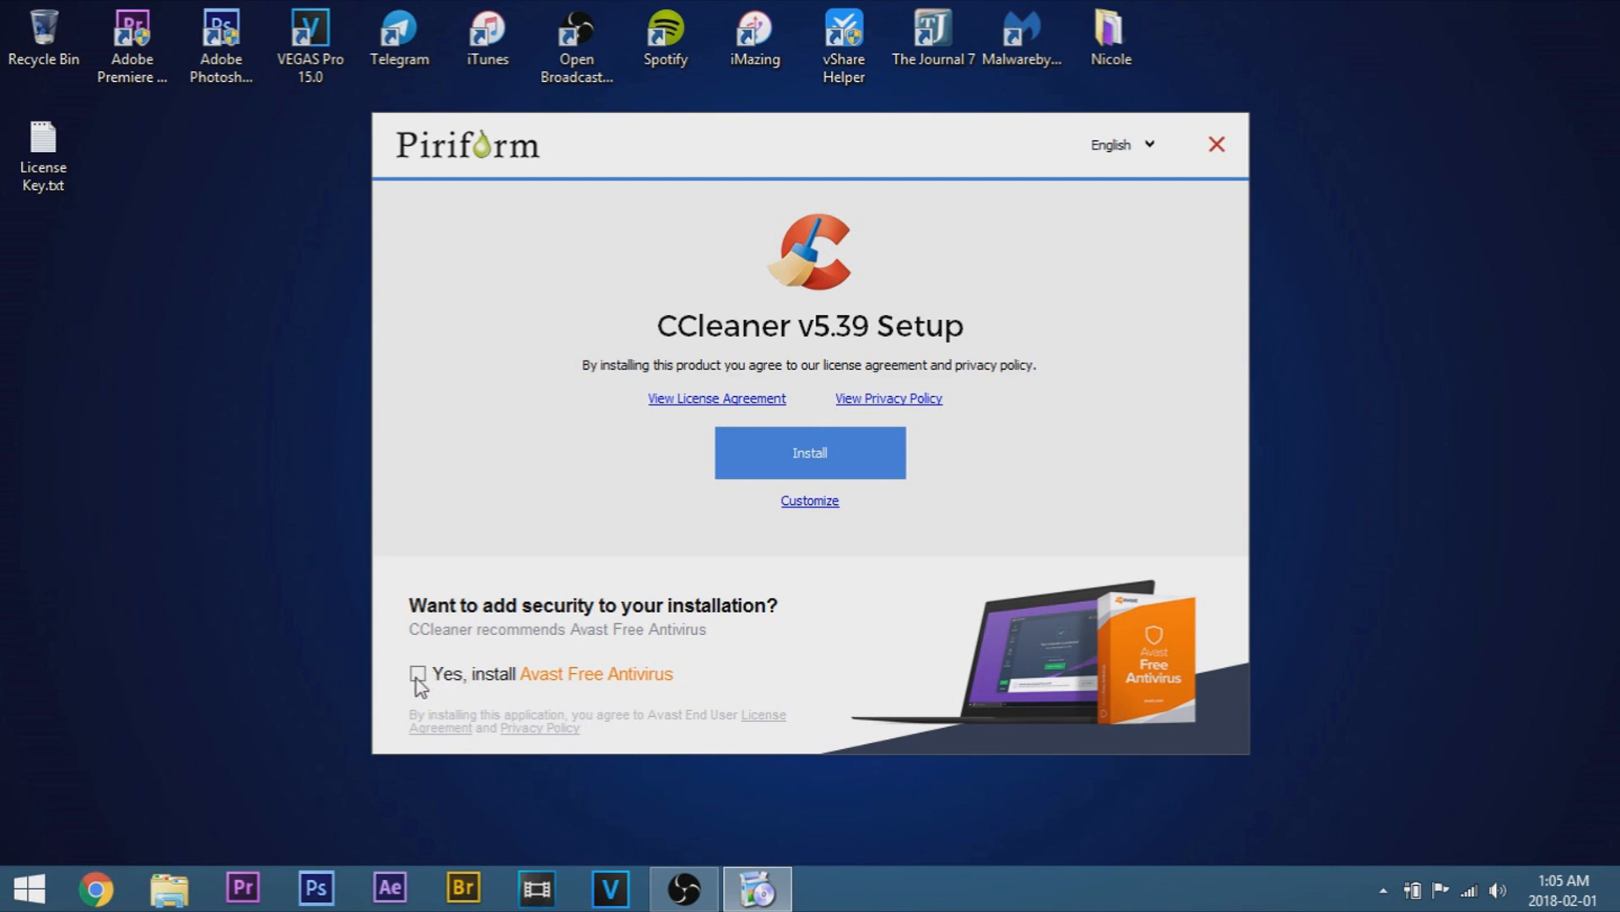
mouse_move(810, 453)
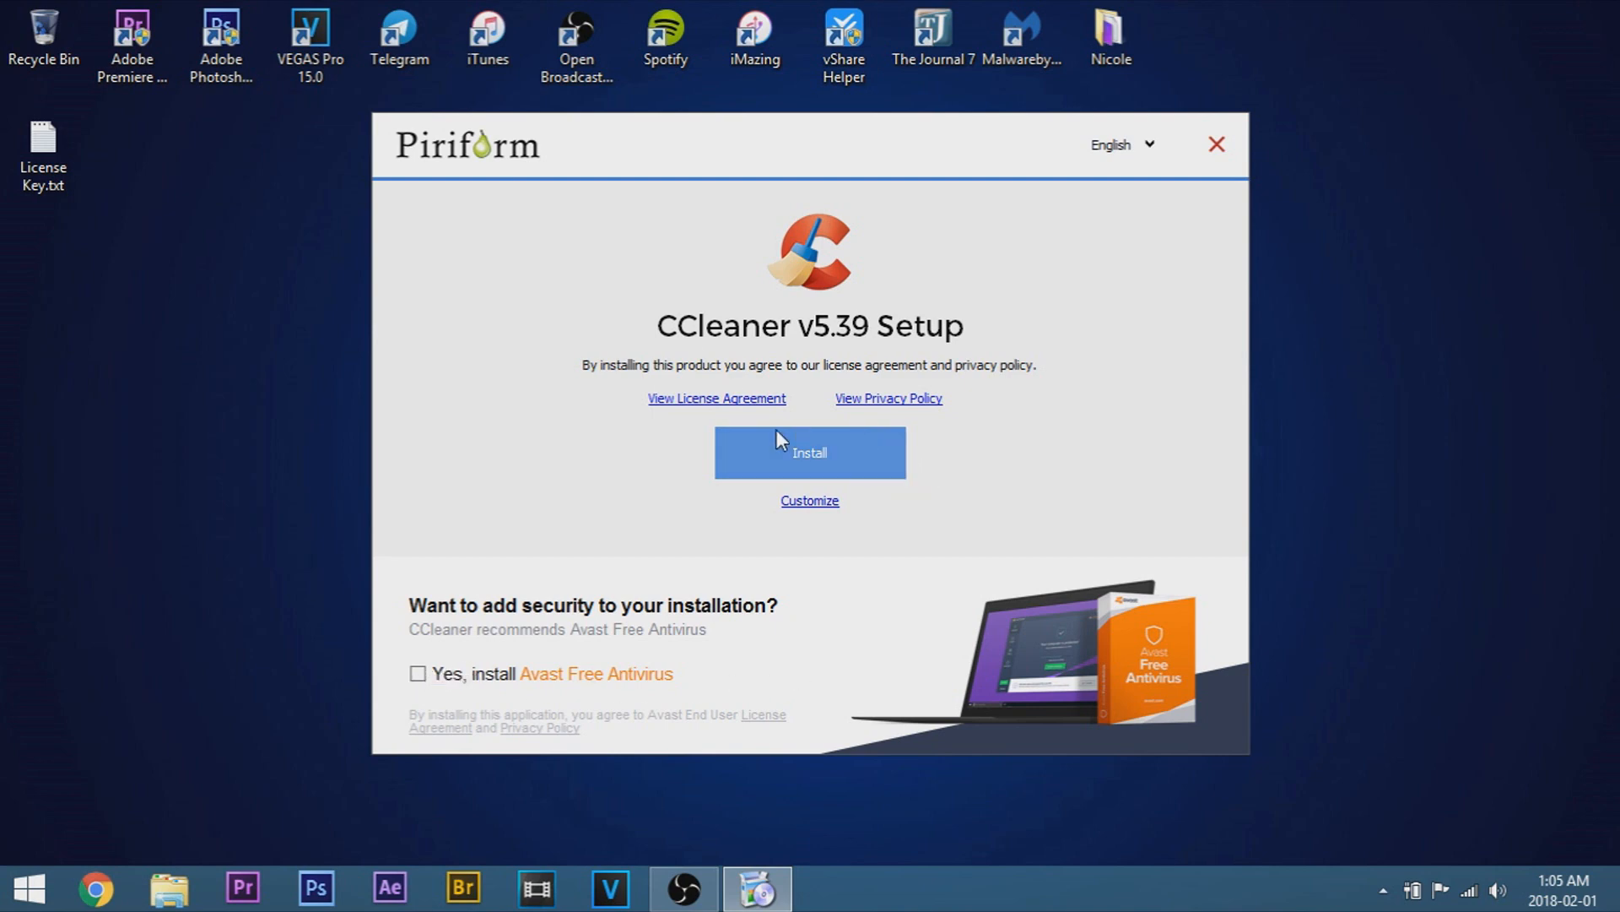
mouse_move(1014, 632)
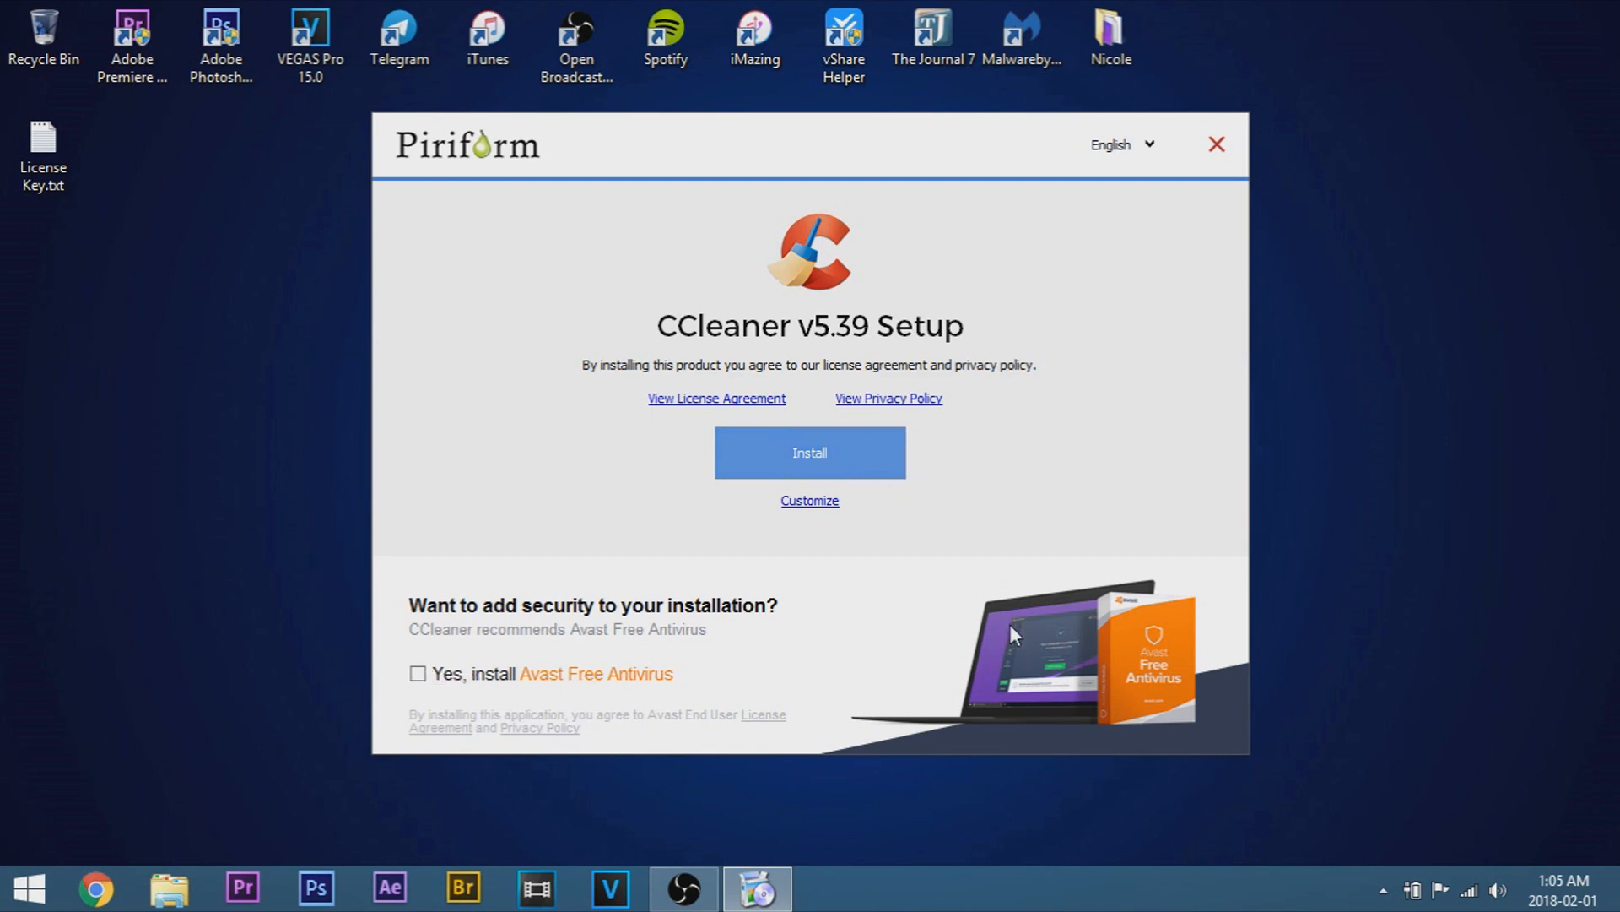
left_click(809, 452)
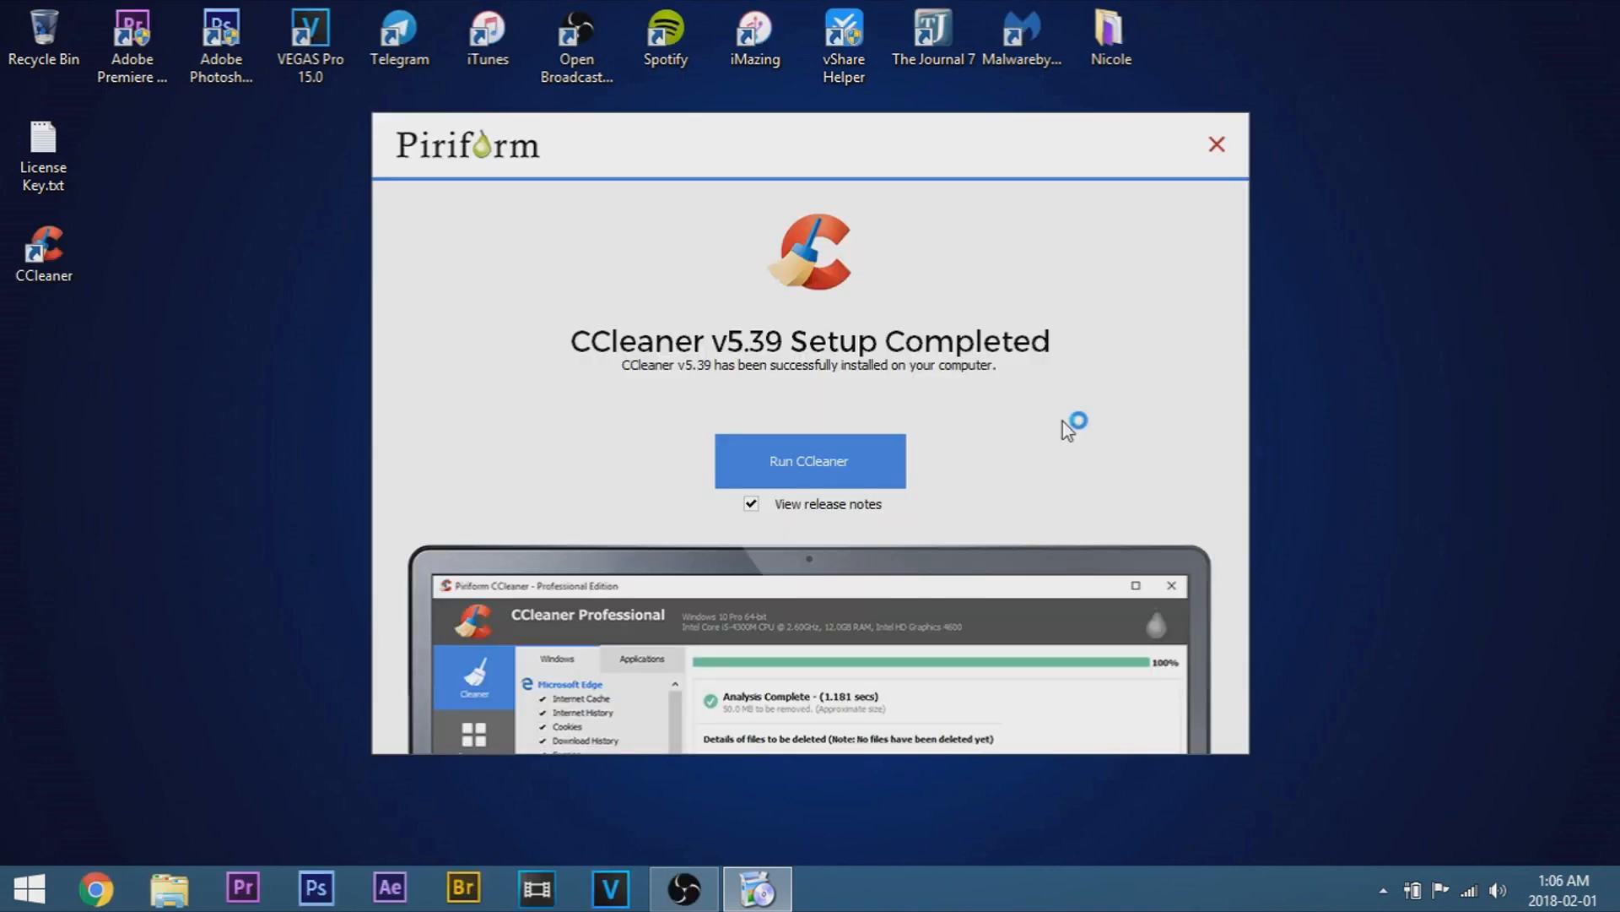
mouse_move(853, 448)
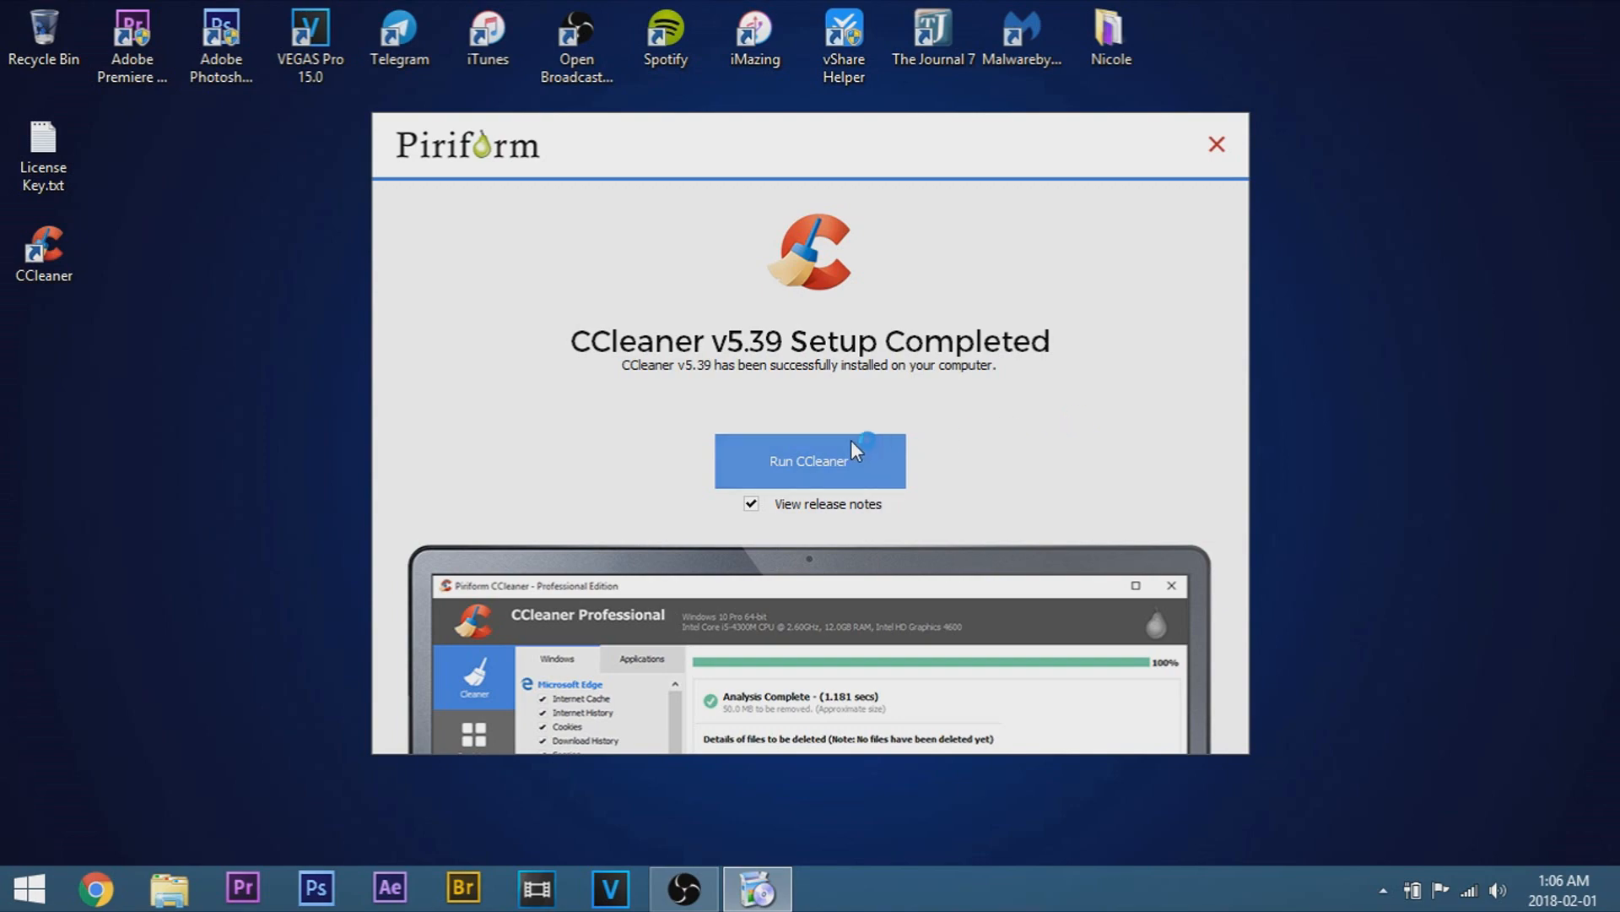
Run CCleaner from setup and close the release notes tab in Chrome
left_click(810, 461)
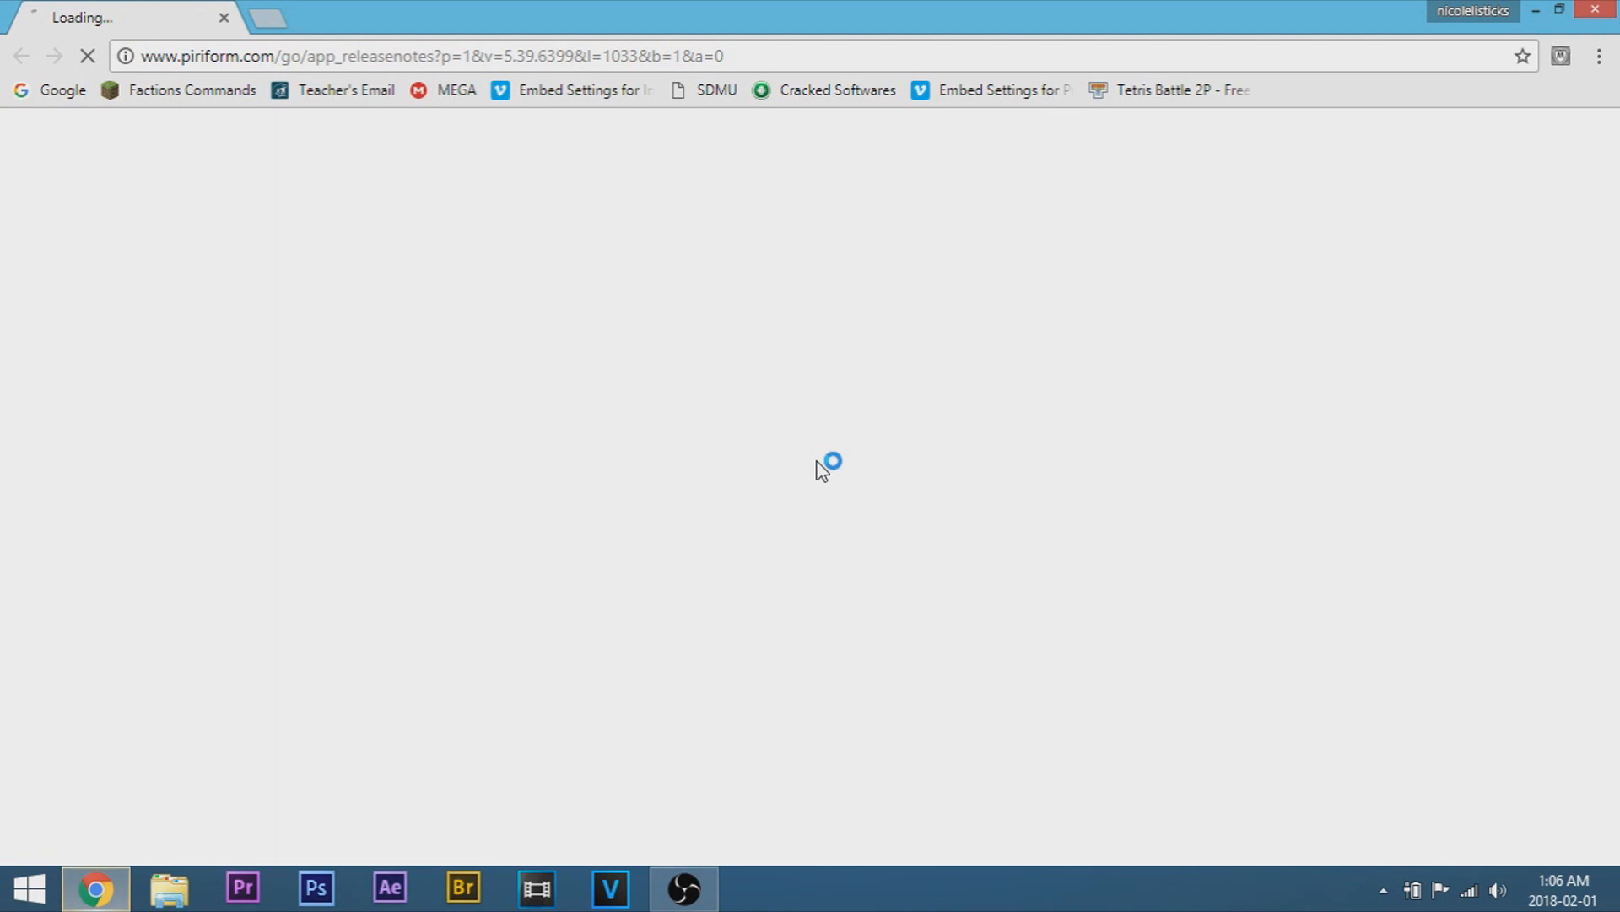
left_click(758, 888)
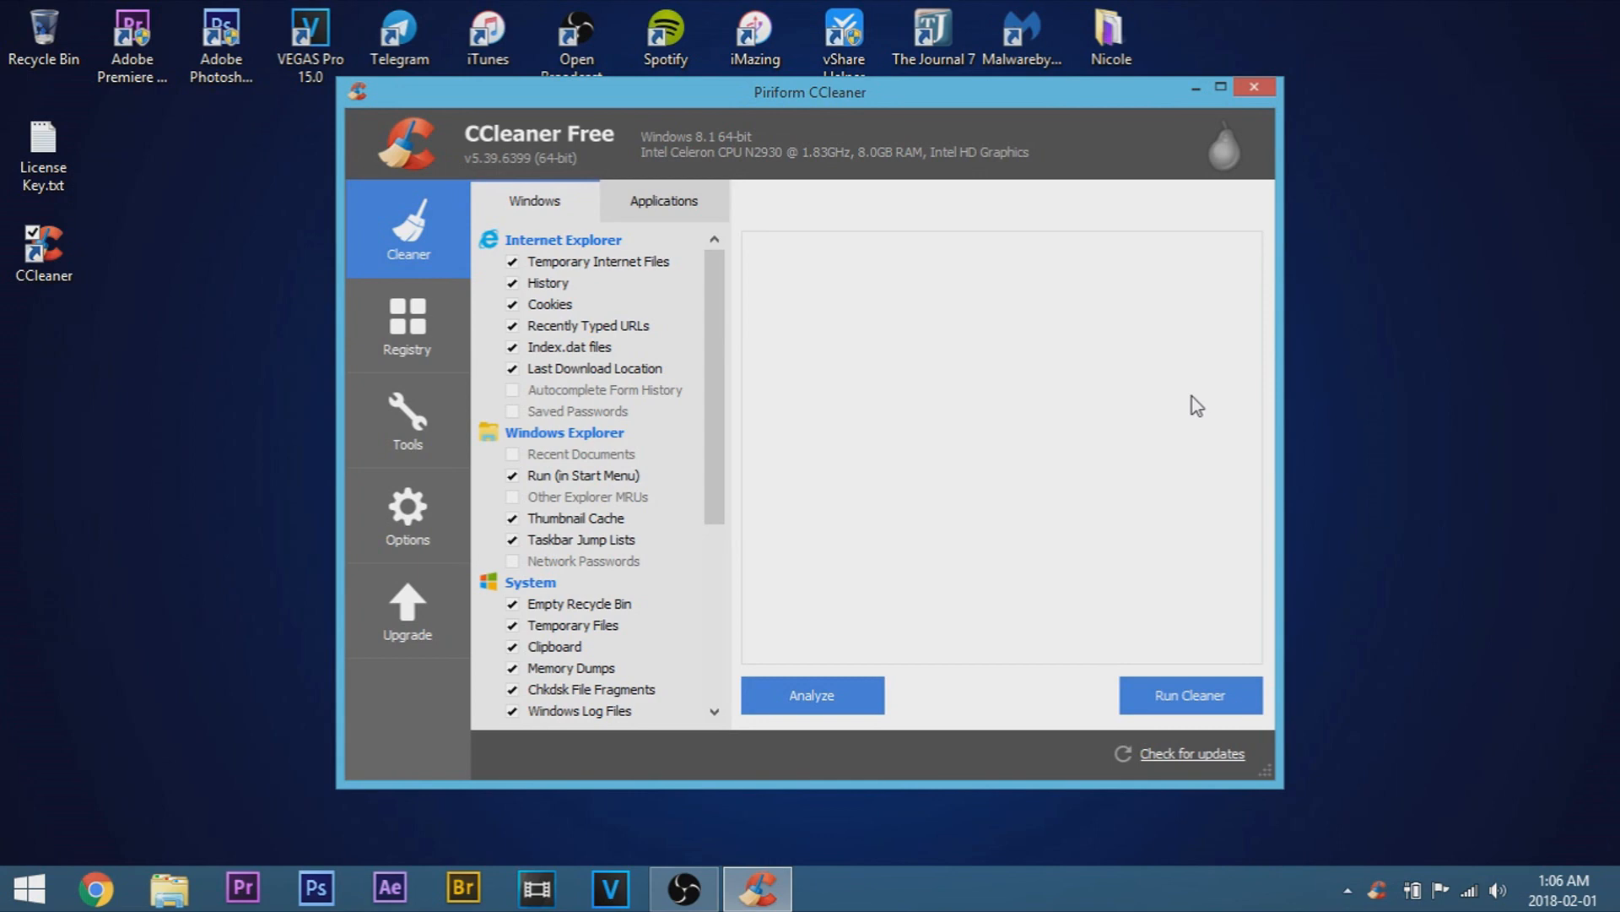
Relaunch CCleaner from the desktop shortcut, show About, and copy the first key from License Key.txt
left_click(1254, 87)
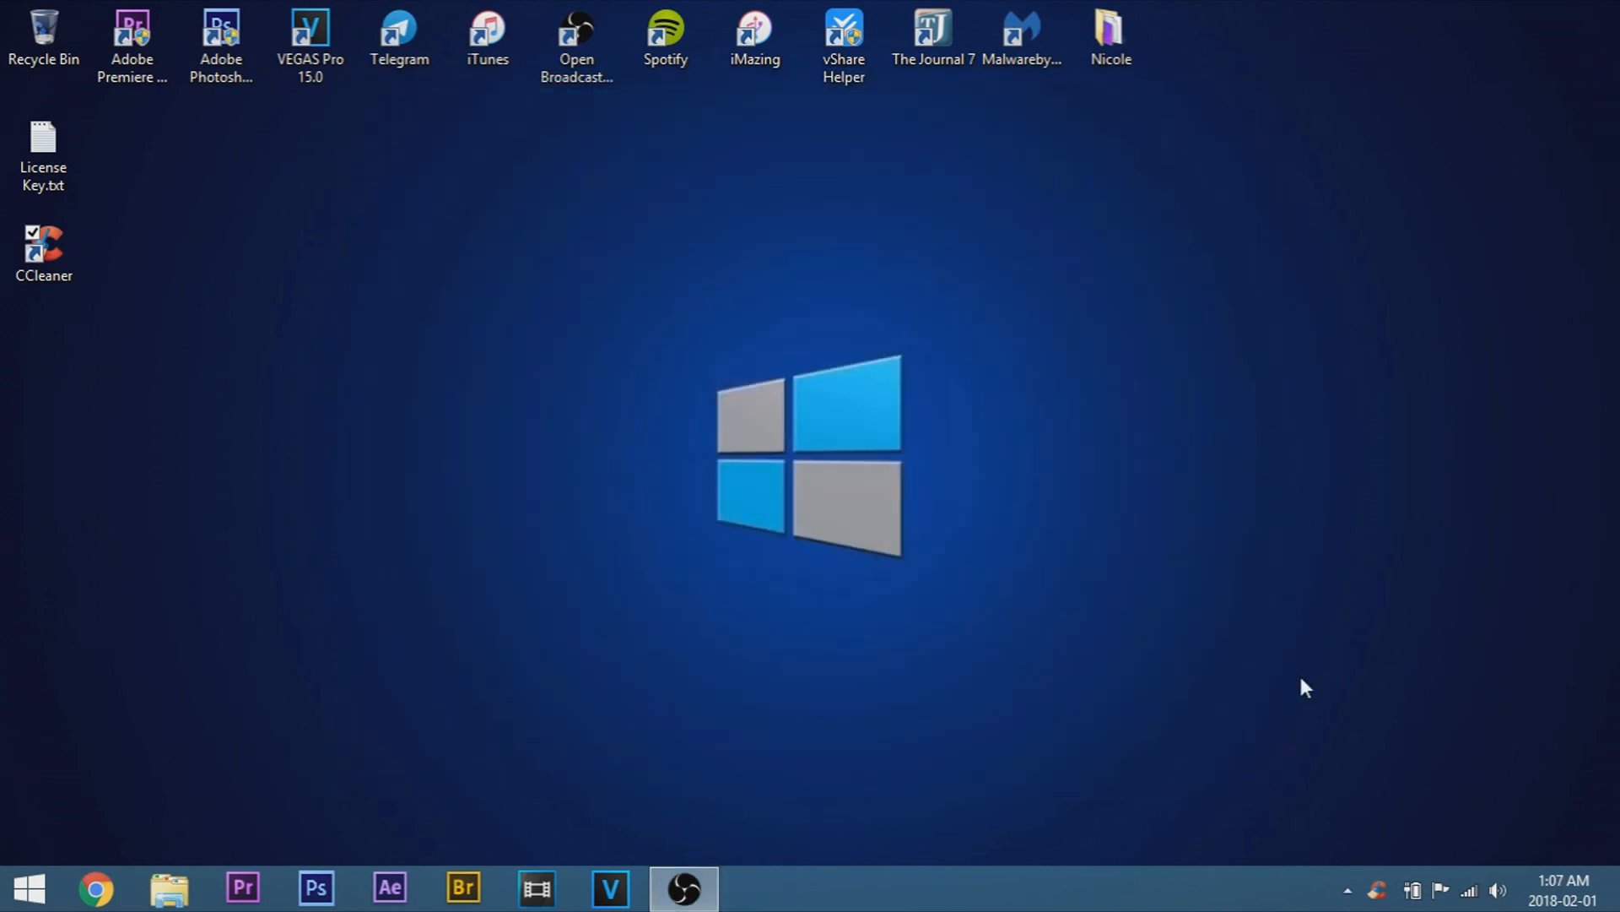
left_click(1469, 889)
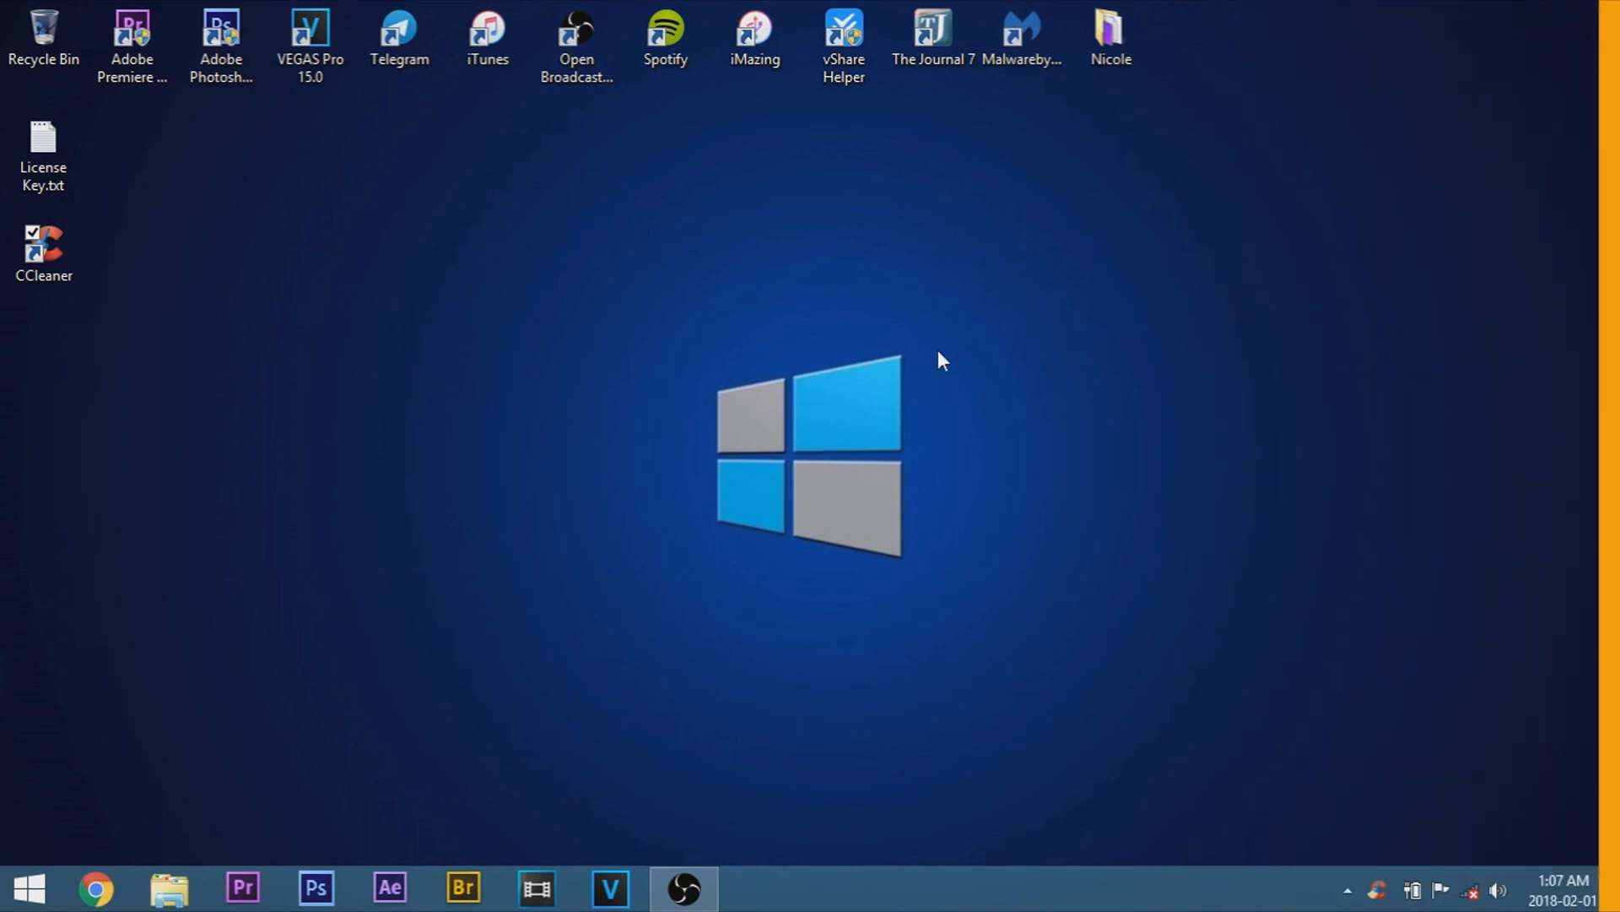
left_click(43, 248)
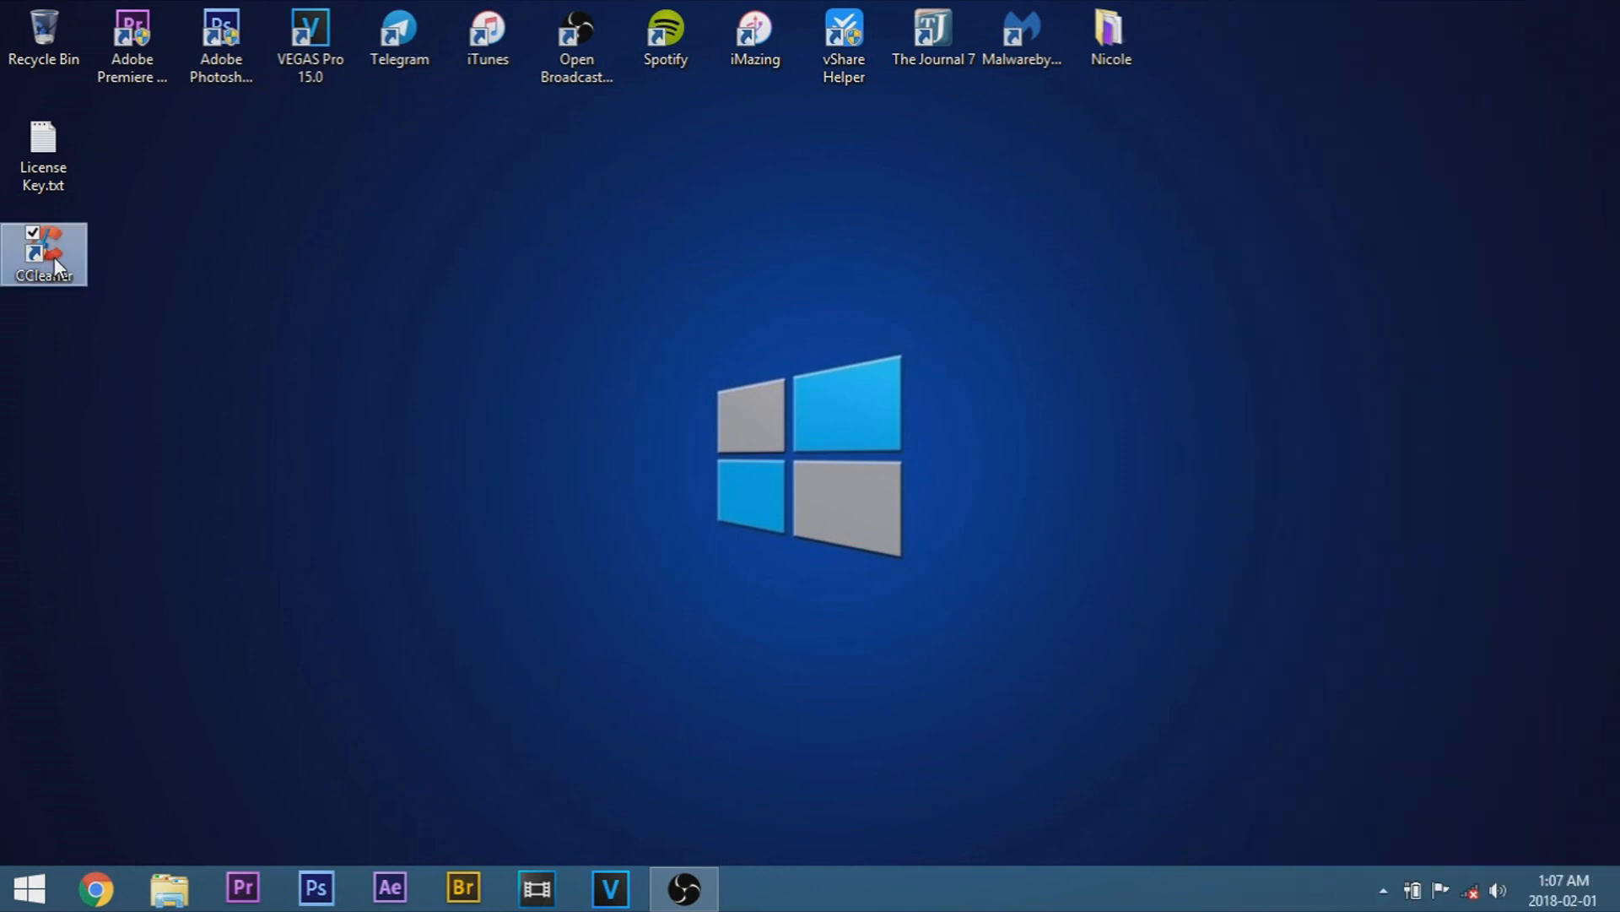
double_click(43, 253)
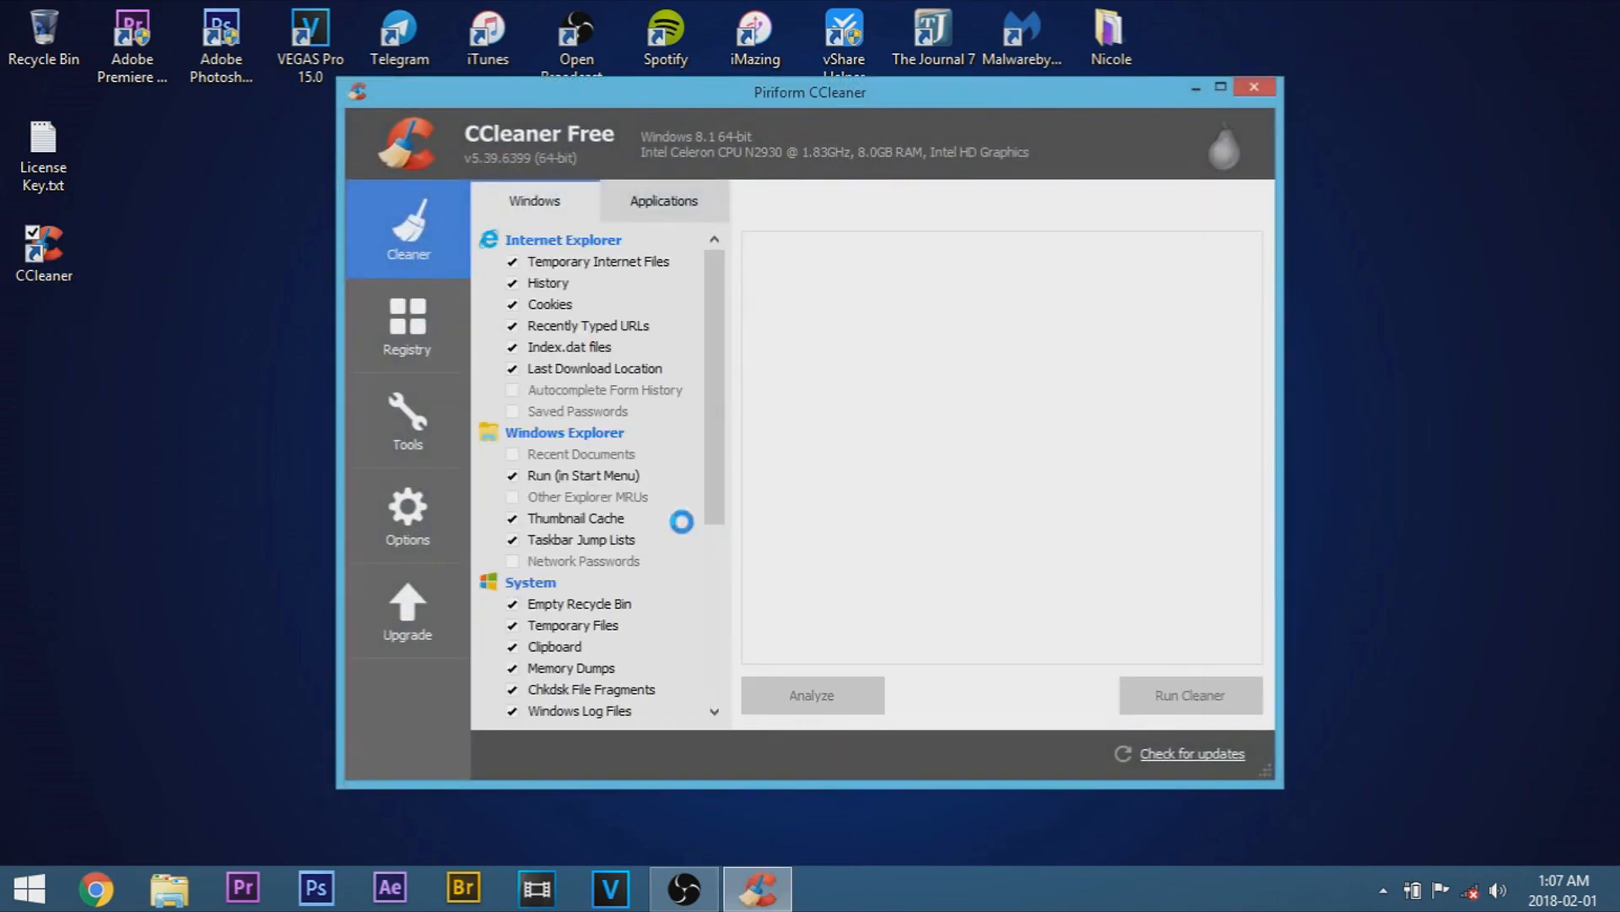
left_click(406, 514)
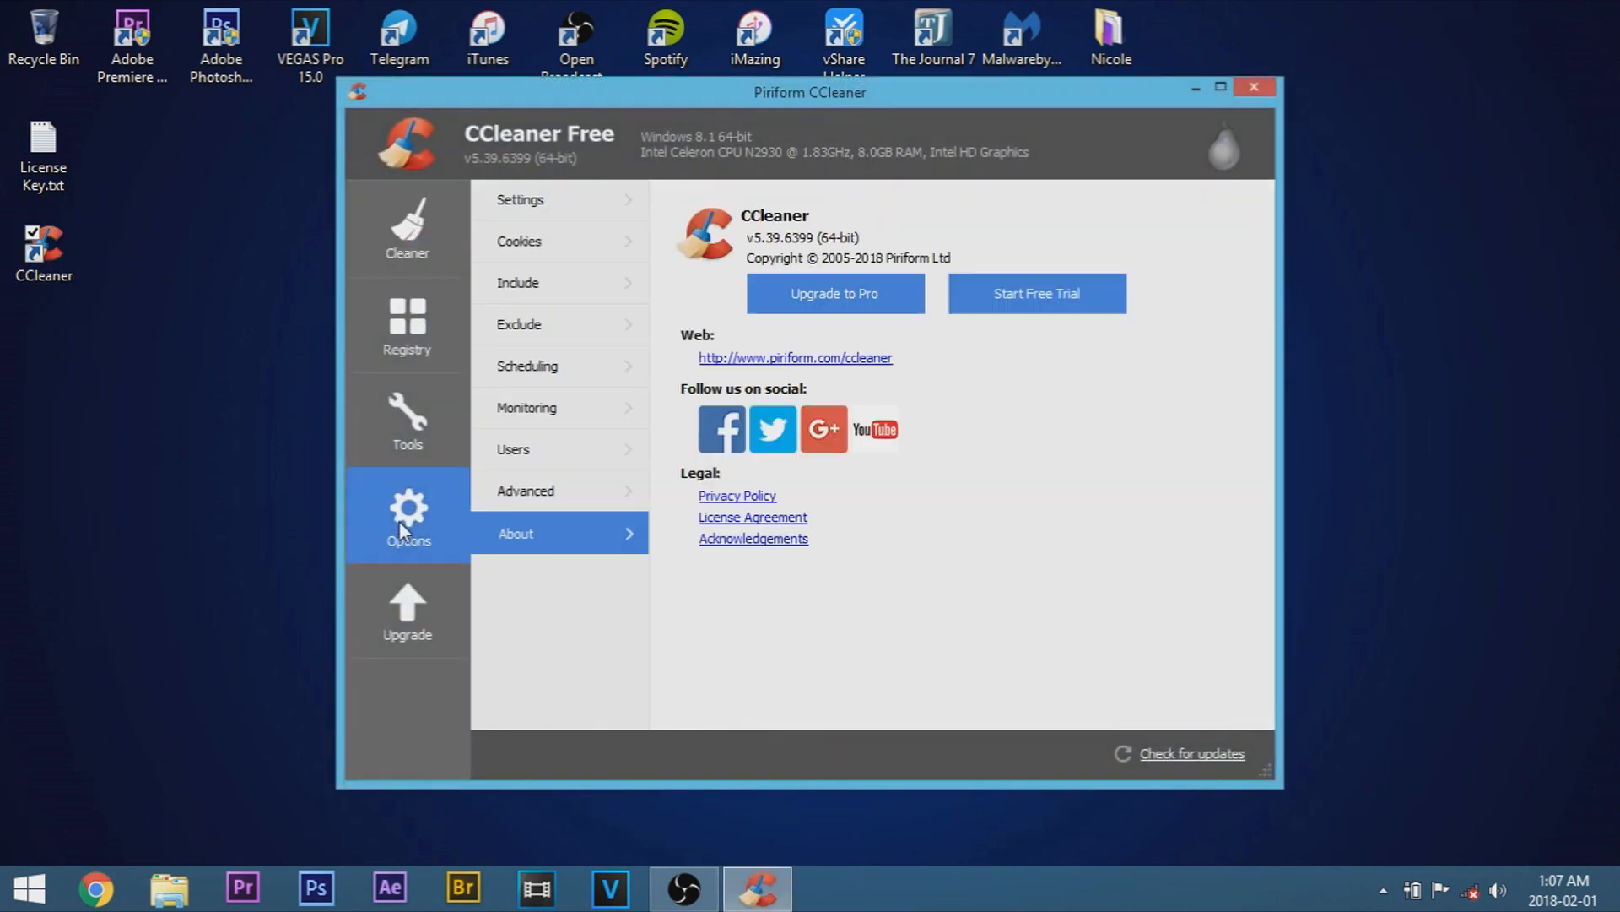
mouse_move(1122, 209)
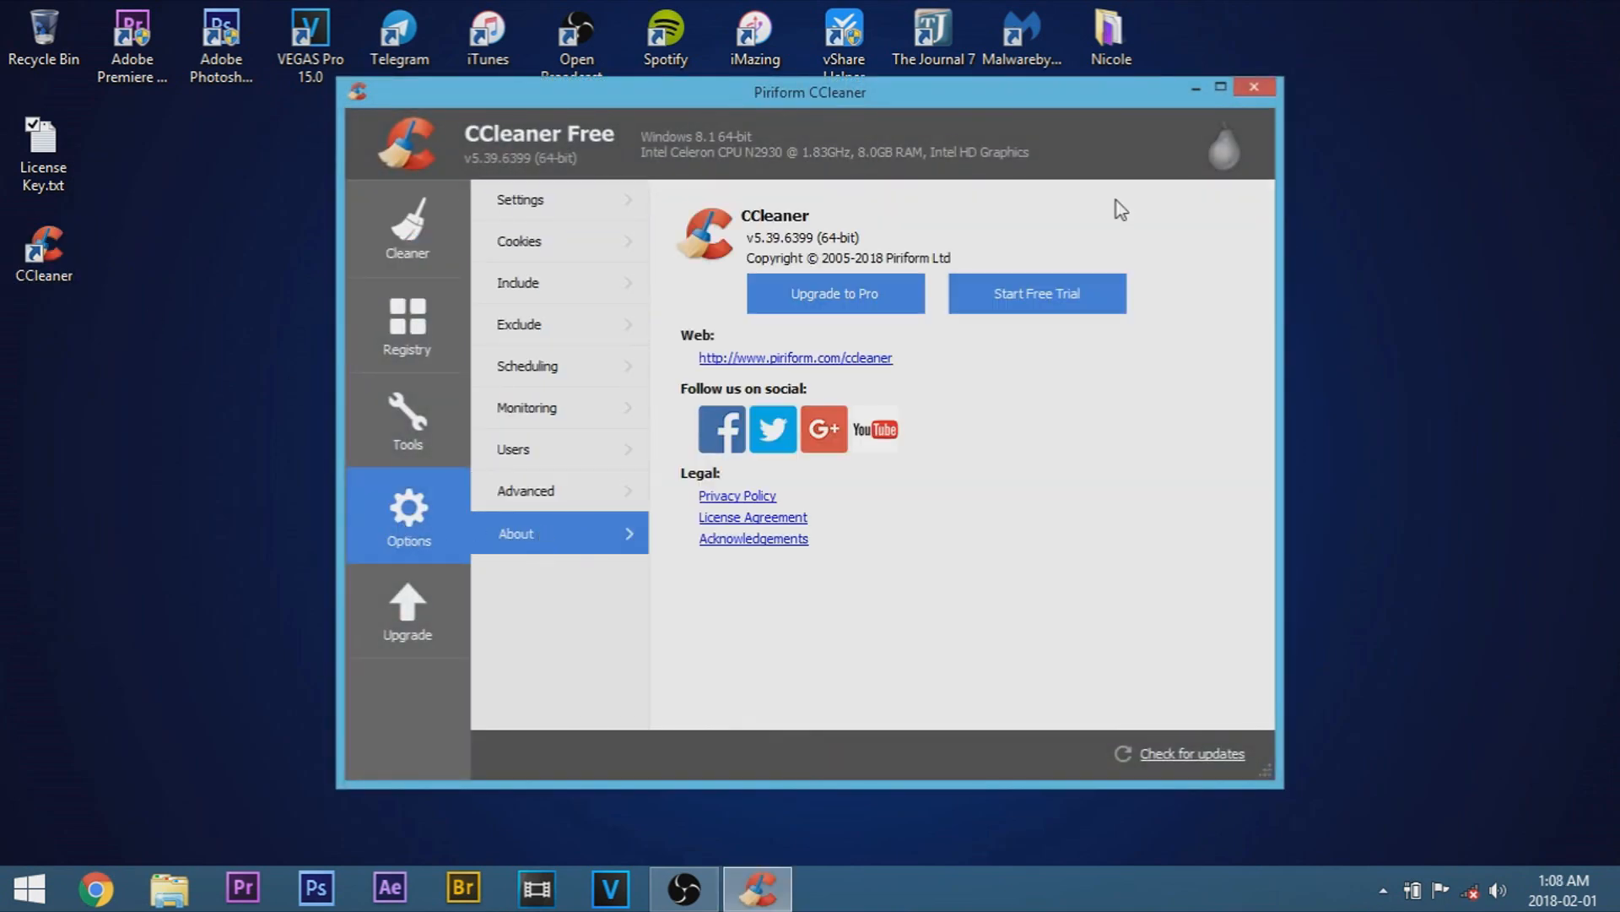
mouse_move(1196, 87)
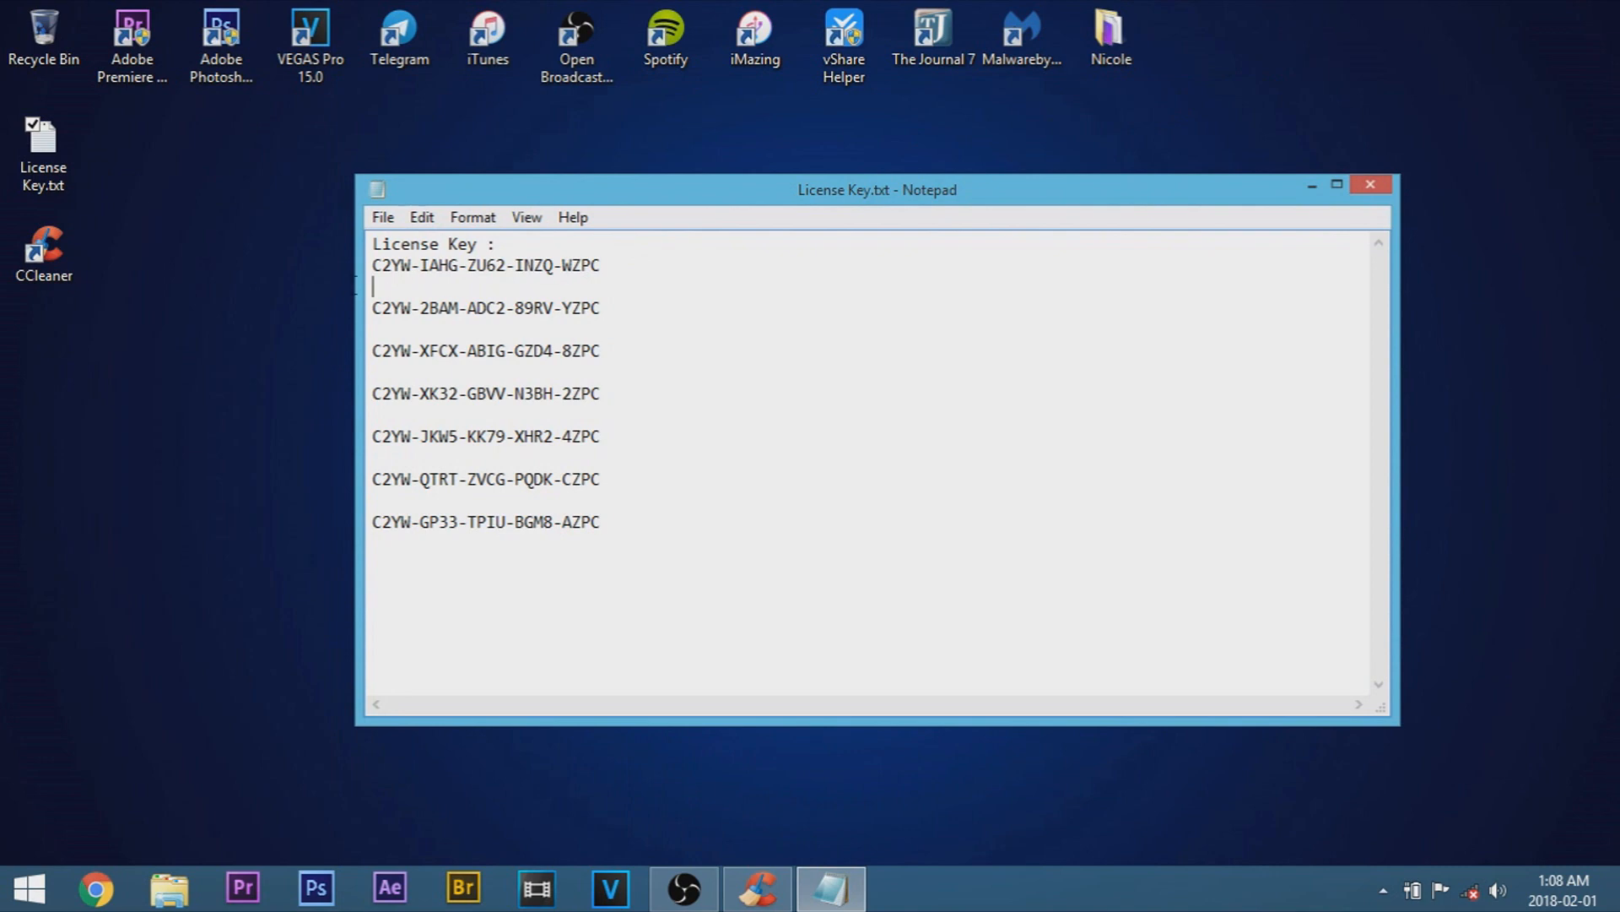
right_click(486, 265)
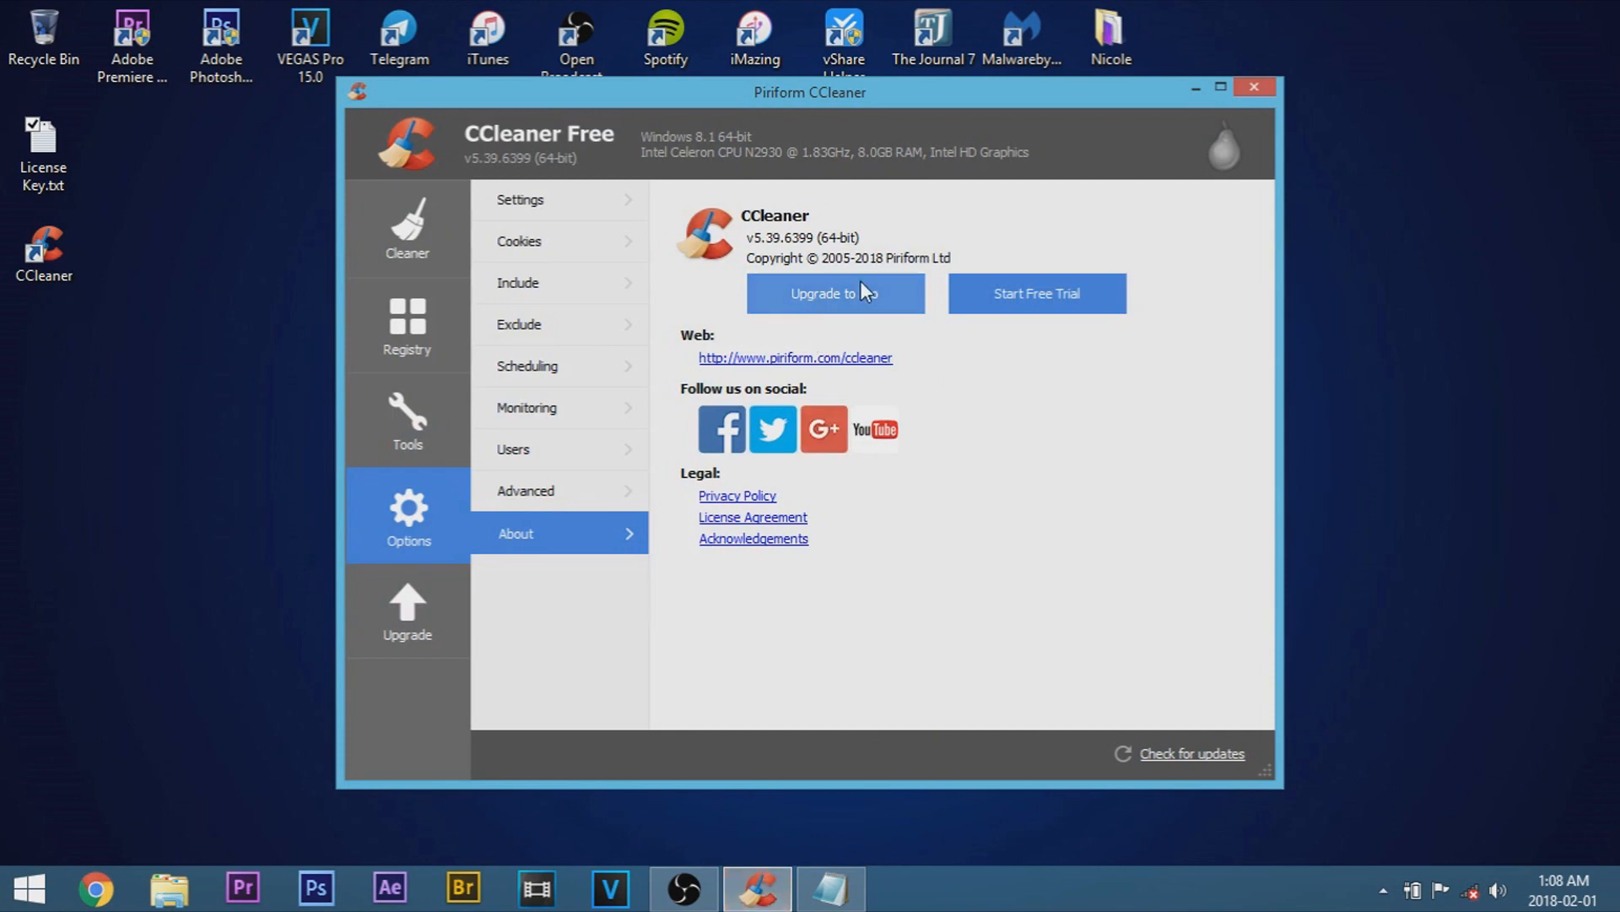
Register Pro under the name 'whatever you want' with the pasted key, then review the License form
left_click(834, 294)
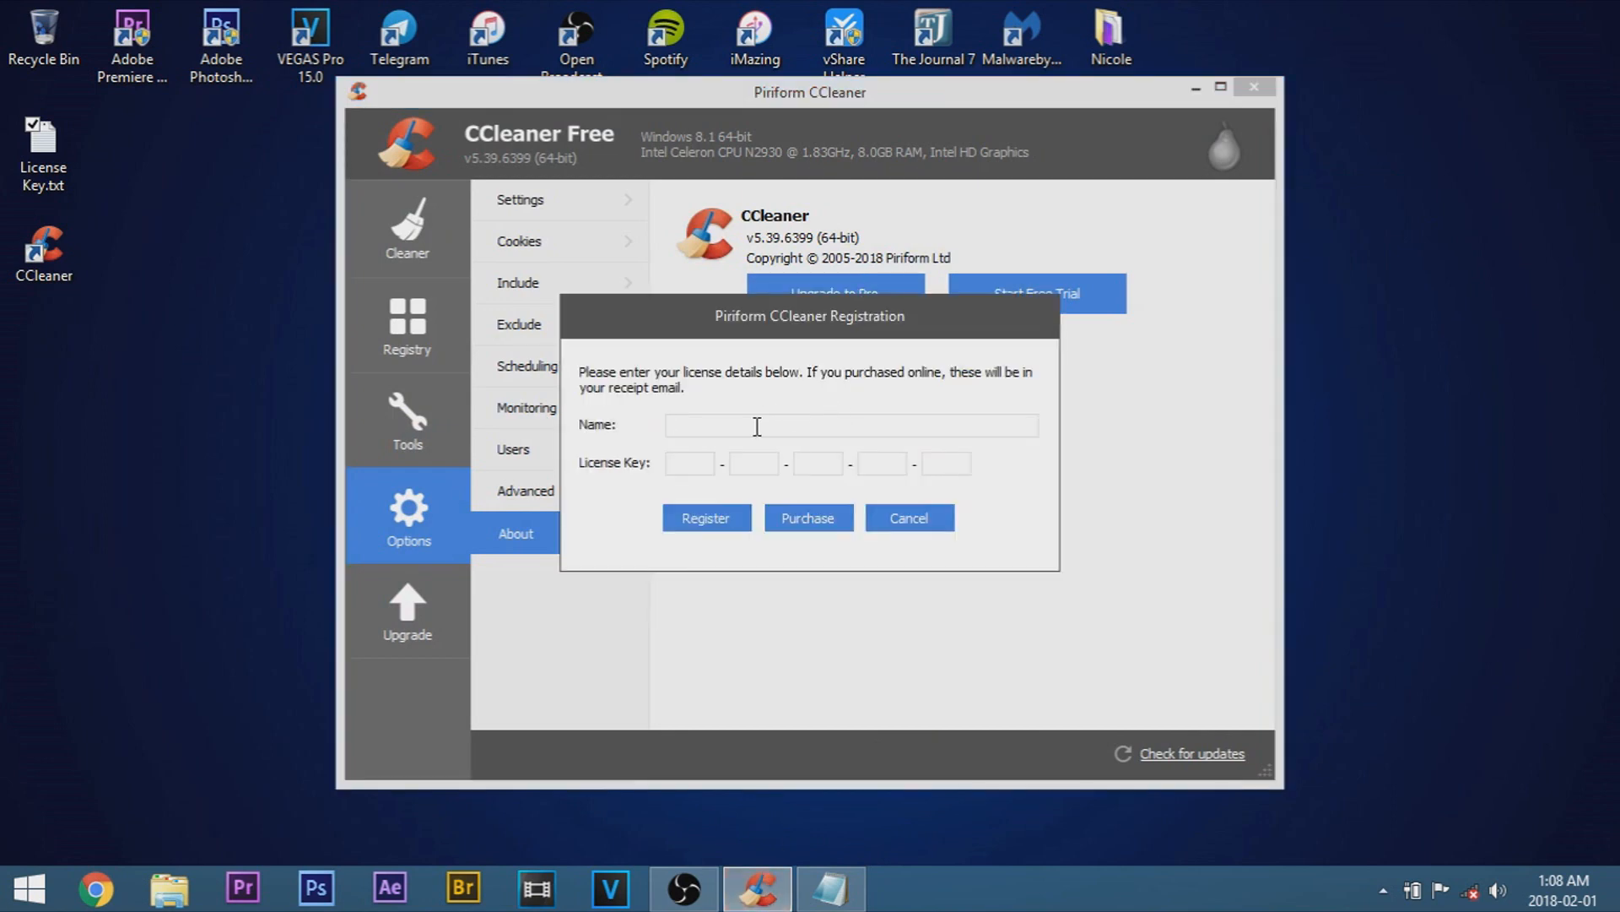
type("whatev")
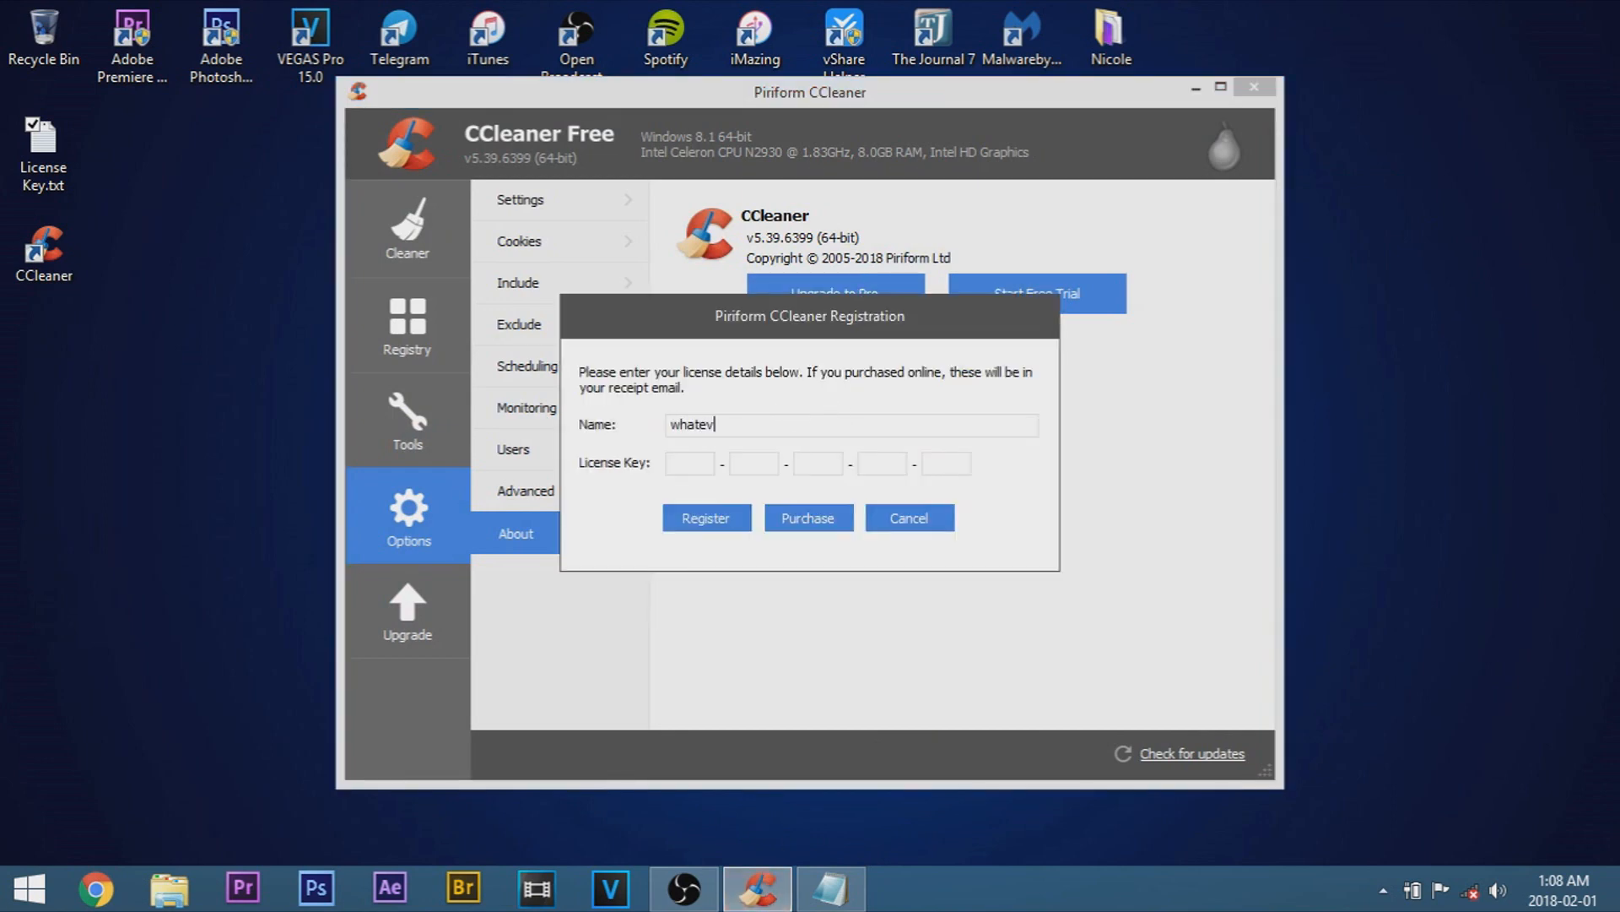
type("er you want")
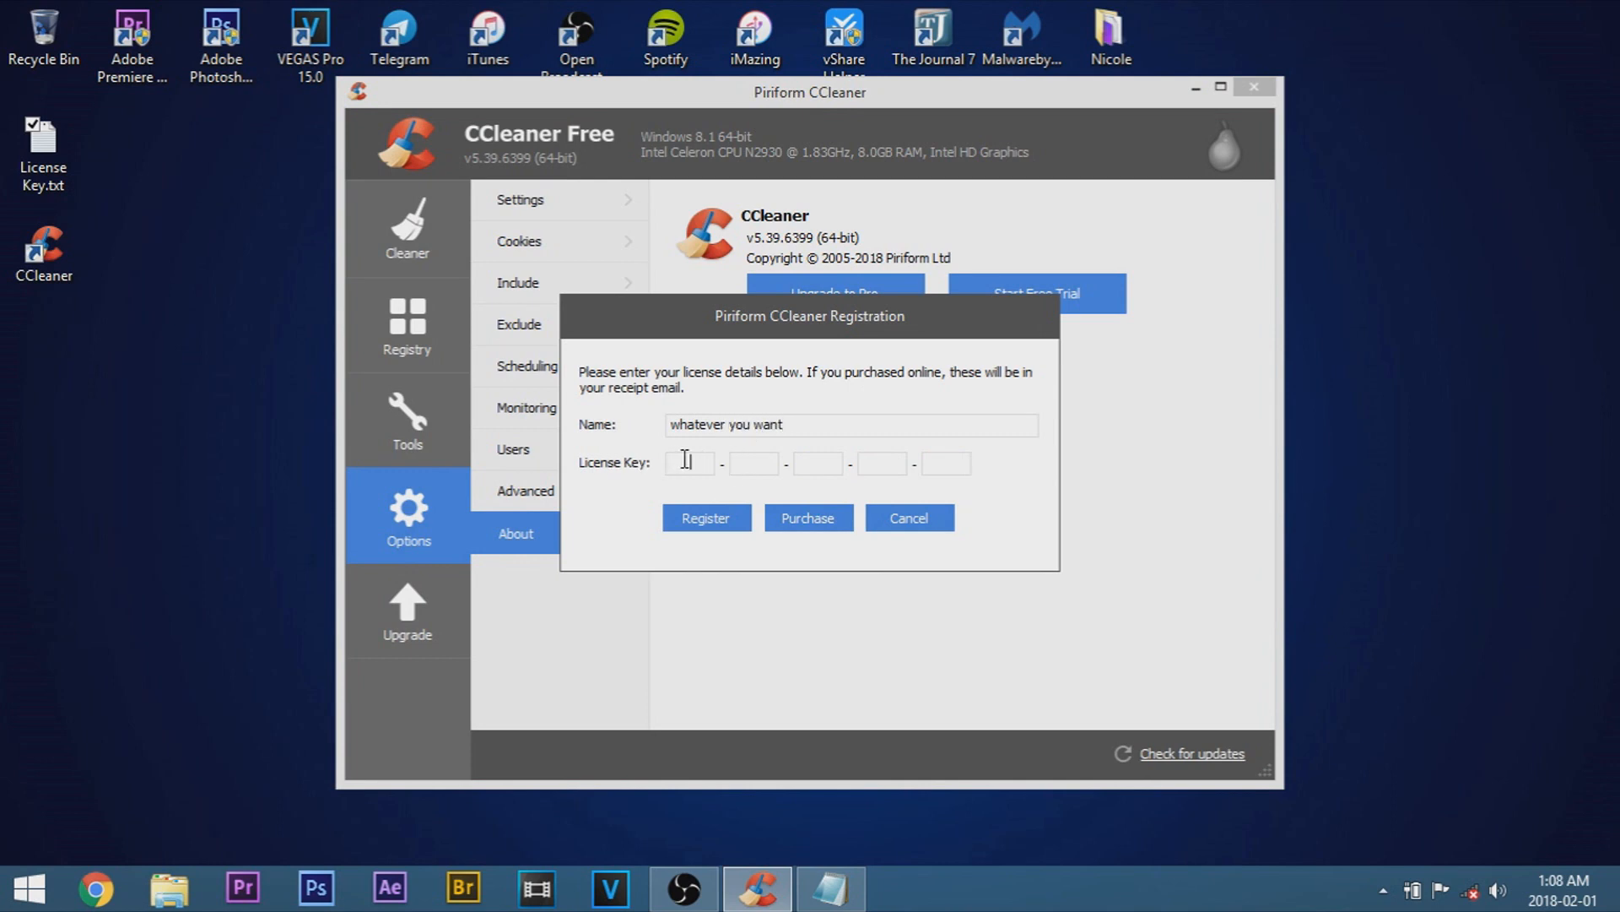
left_click(906, 517)
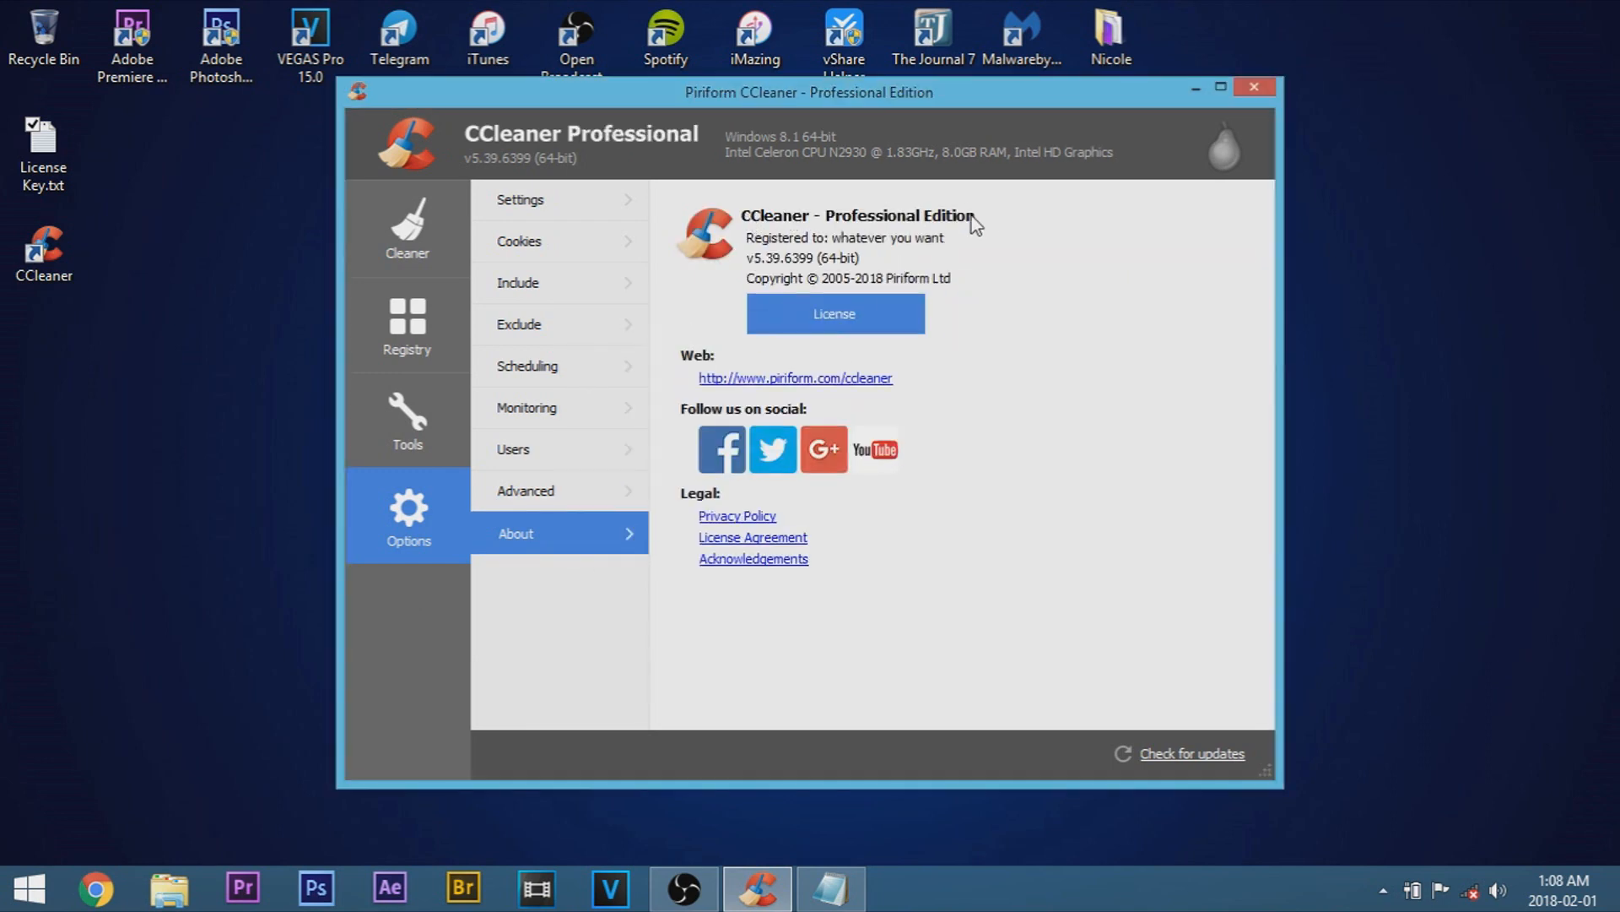
left_click(834, 313)
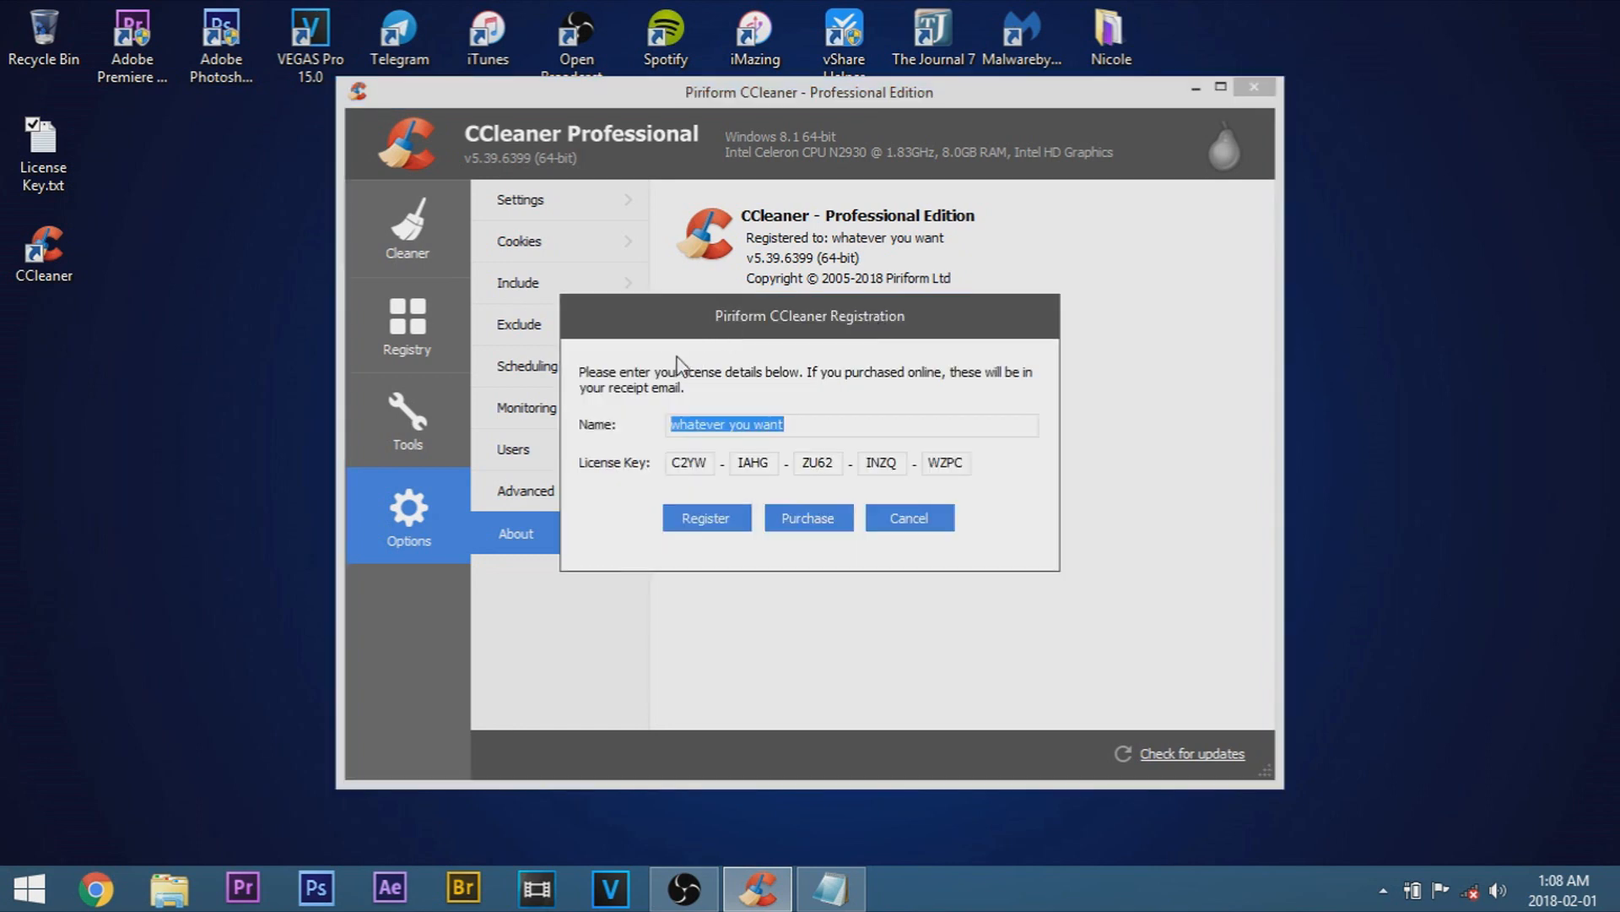
left_click(906, 517)
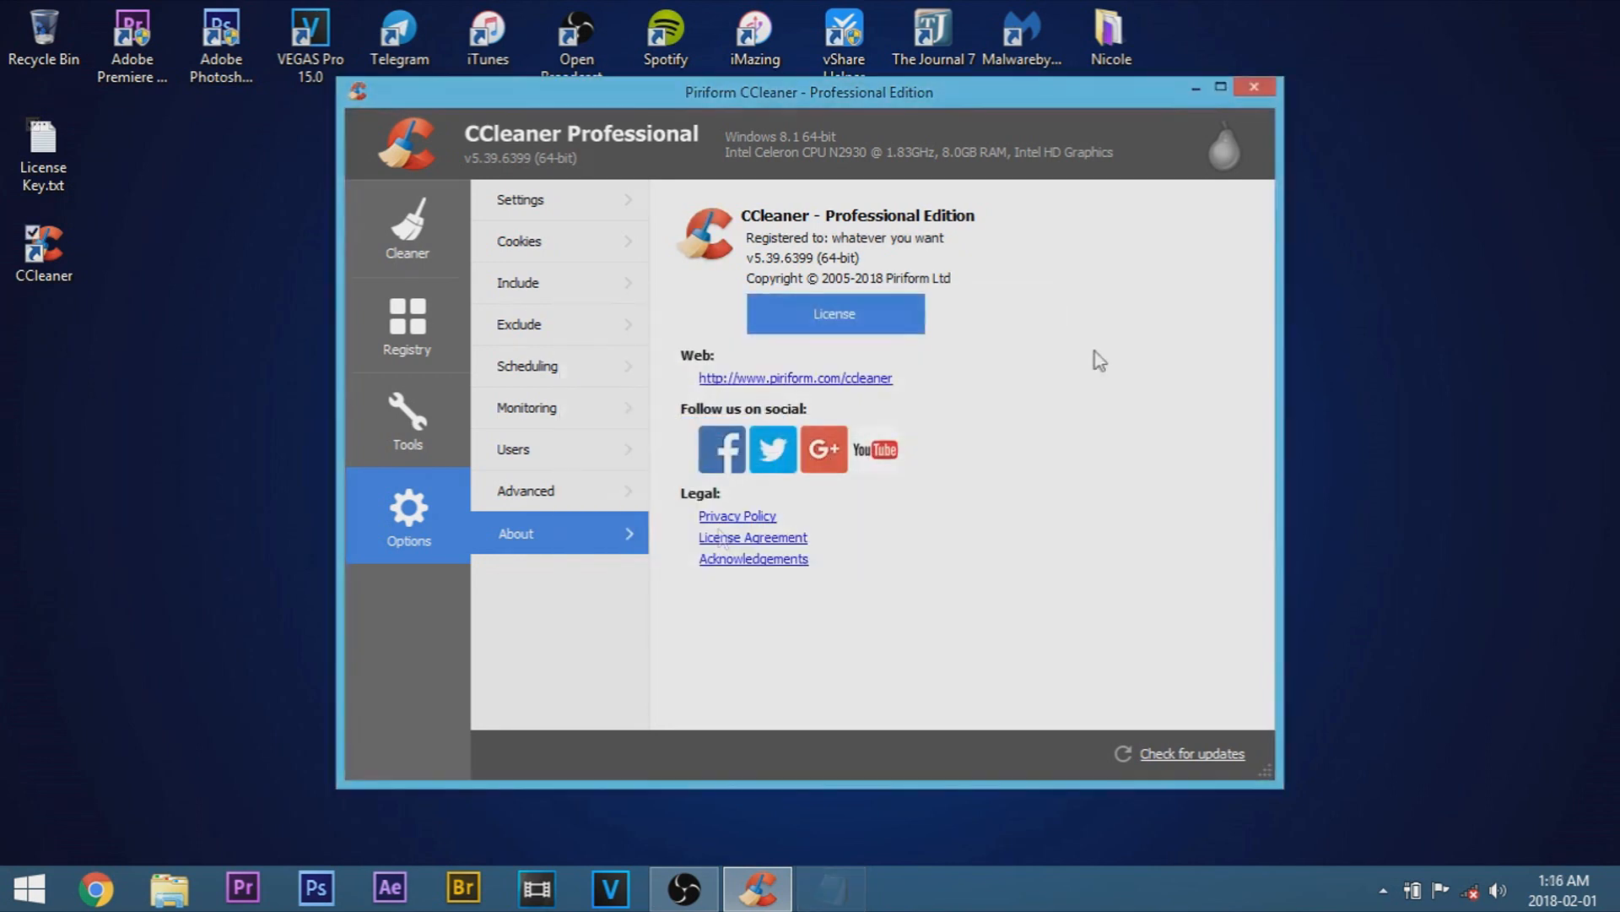